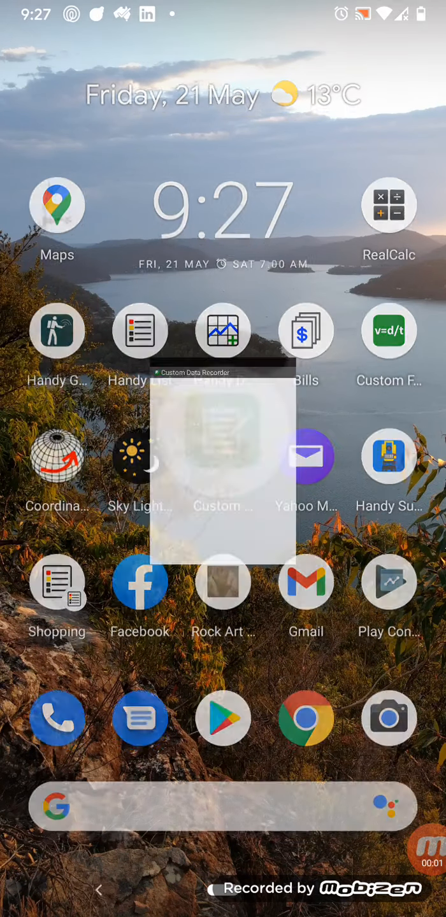
# - Launch Custom Data Recorder and switch the category from Examples to My Forms
pyautogui.click(222, 456)
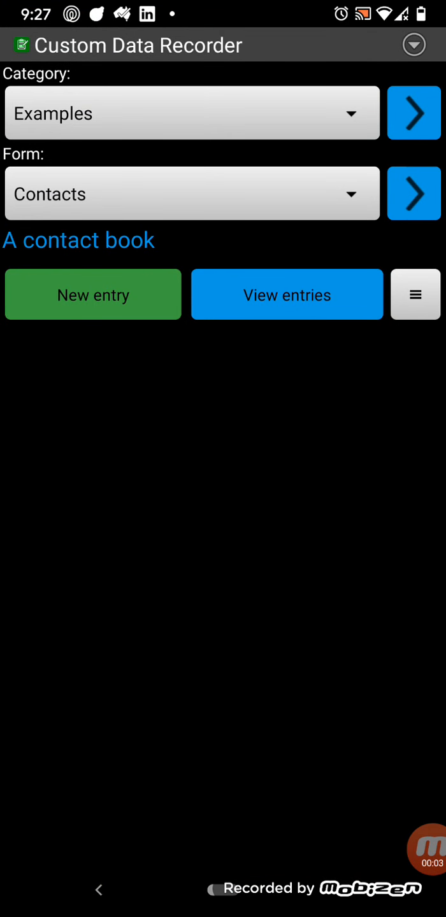
pyautogui.click(191, 194)
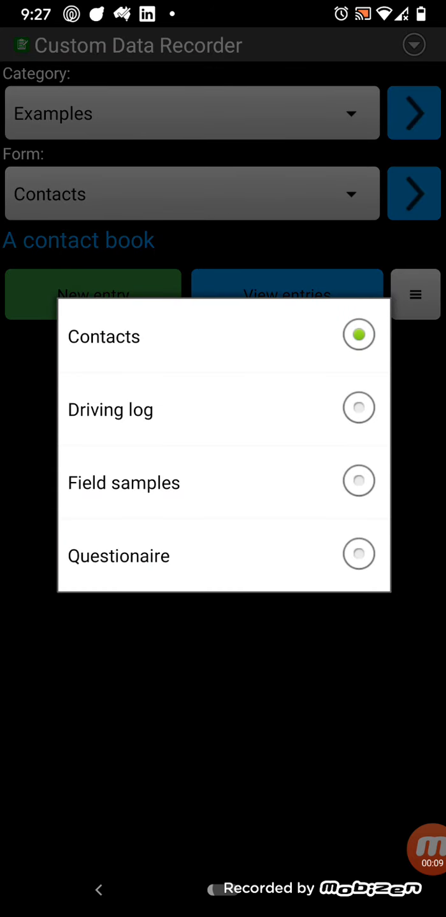
pyautogui.click(104, 336)
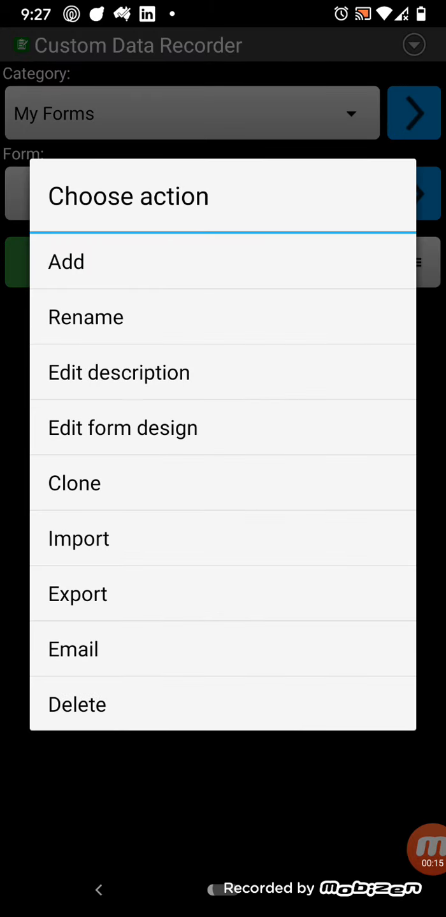
# - Create a new form named Test under My Forms
pyautogui.click(65, 261)
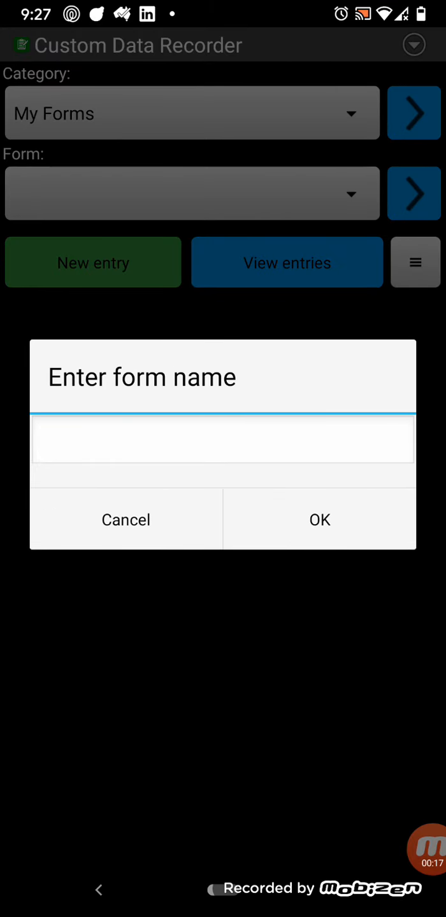
pyautogui.click(223, 440)
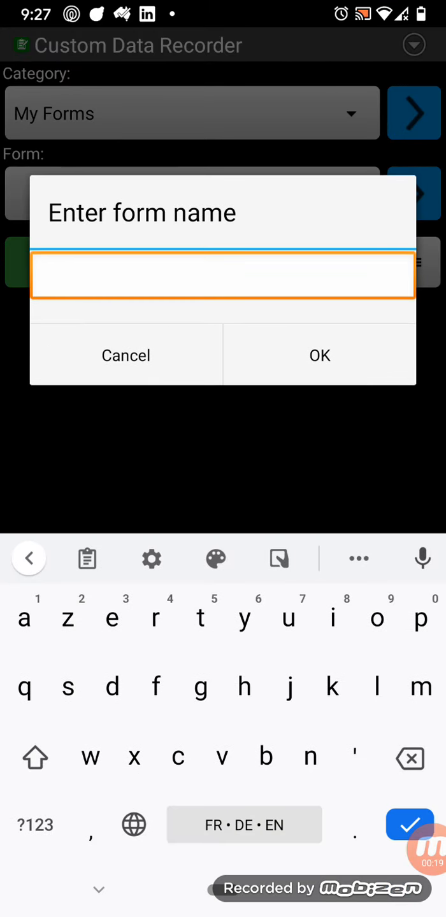
pyautogui.click(319, 355)
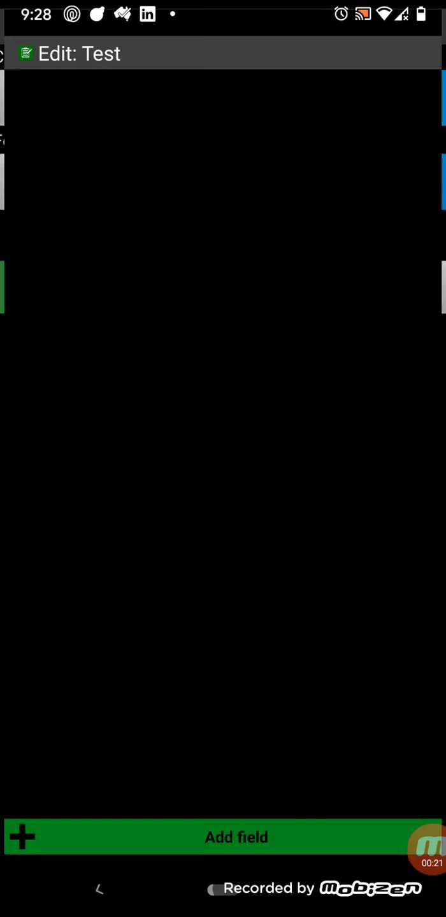
# - Add a field named First name of type Text to the Test form
pyautogui.click(235, 837)
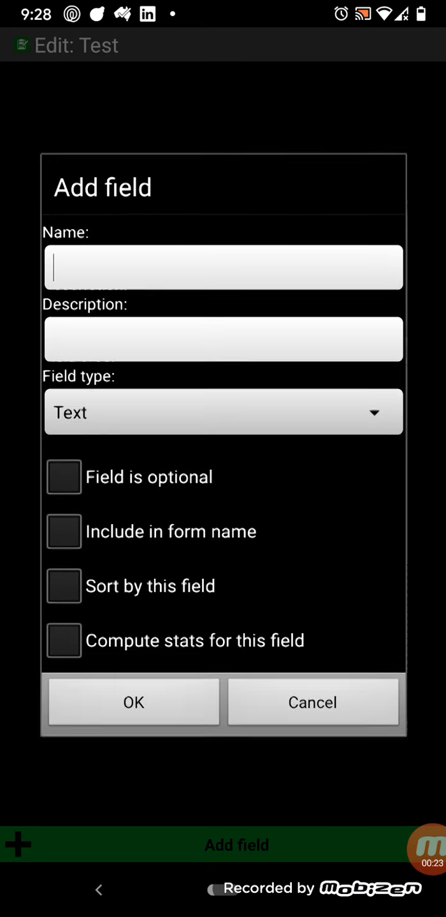
pyautogui.click(224, 267)
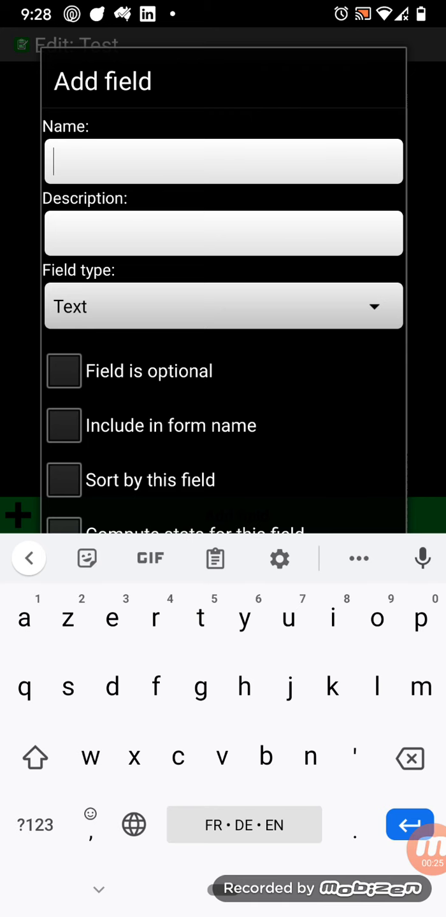
pyautogui.write('F')
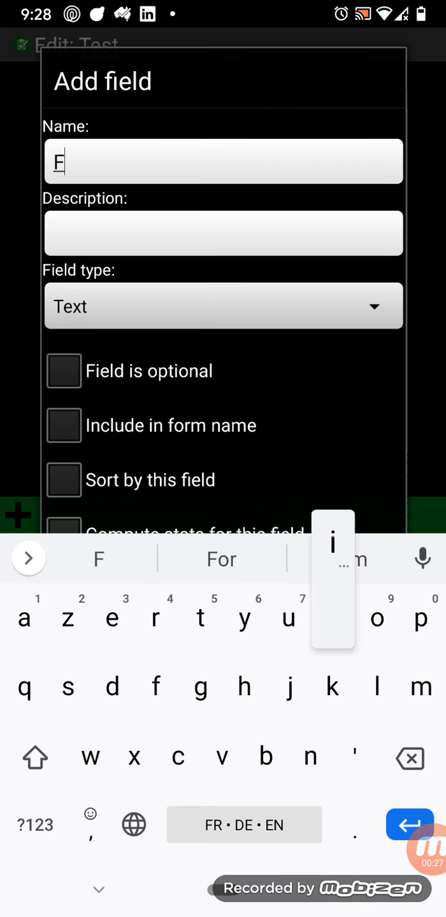
pyautogui.write('irst name')
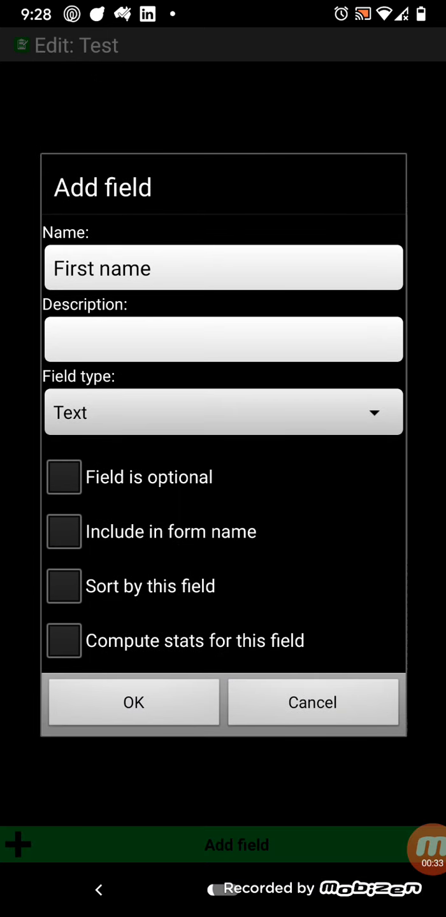
pyautogui.click(223, 411)
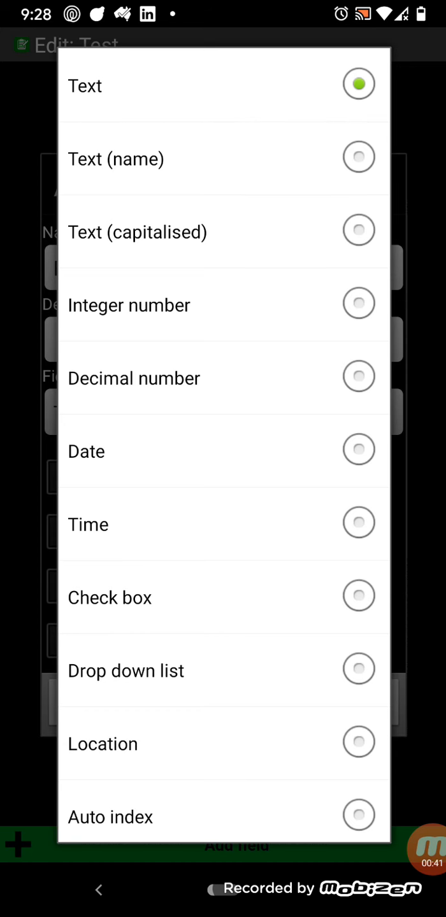
pyautogui.scroll(3)
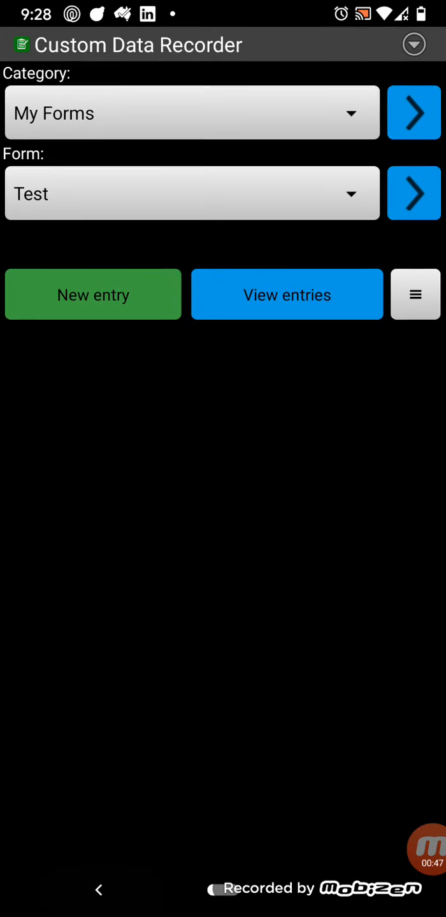
# - Discard an empty Test entry, then save one with first name Anthony
pyautogui.click(91, 294)
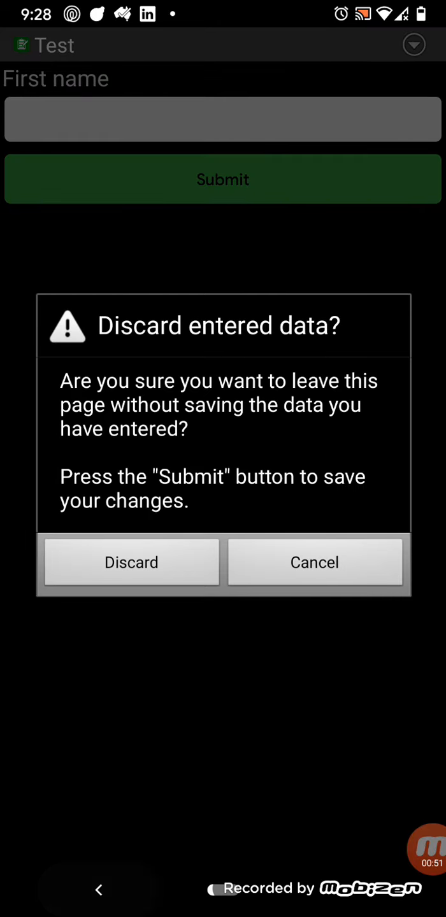
pyautogui.click(131, 563)
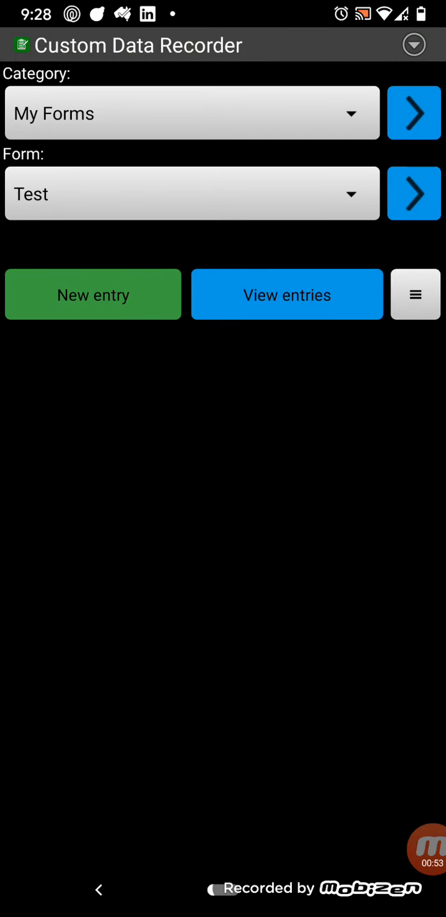
pyautogui.click(92, 294)
pyautogui.write('Ant')
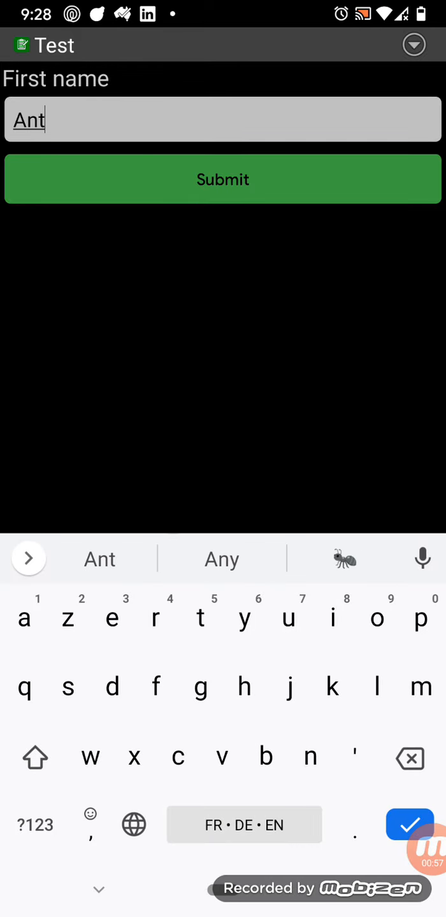
pyautogui.click(222, 179)
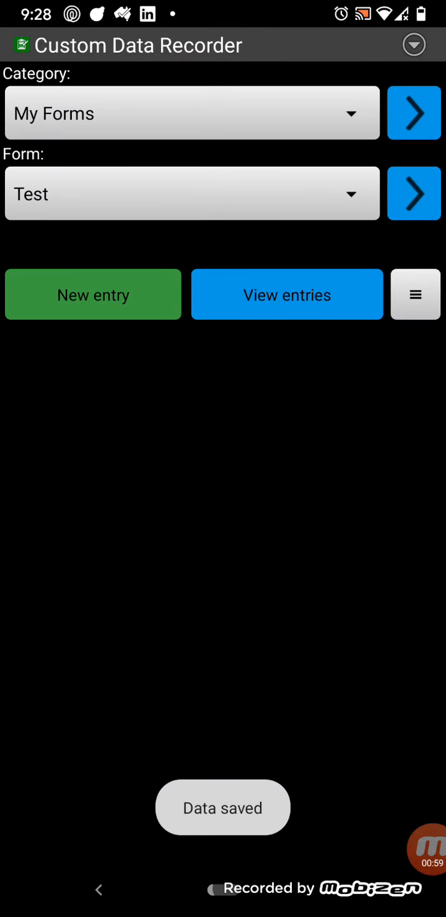
# - View the saved Test entries and return to the main screen
pyautogui.click(287, 294)
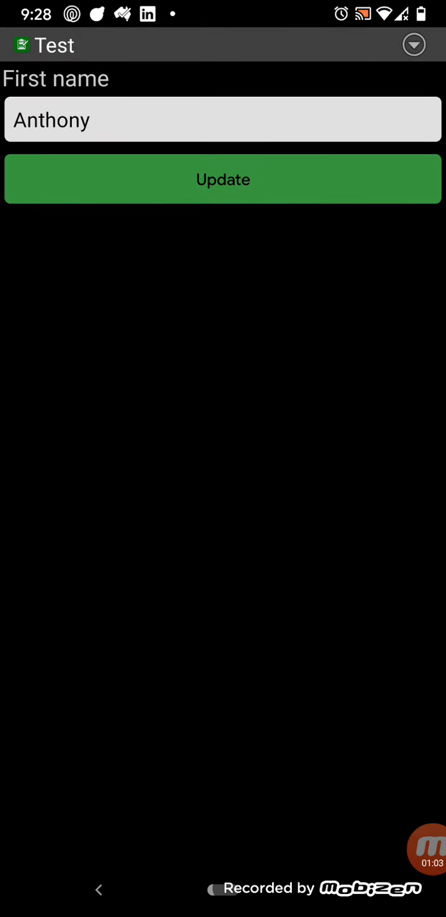
pyautogui.click(99, 889)
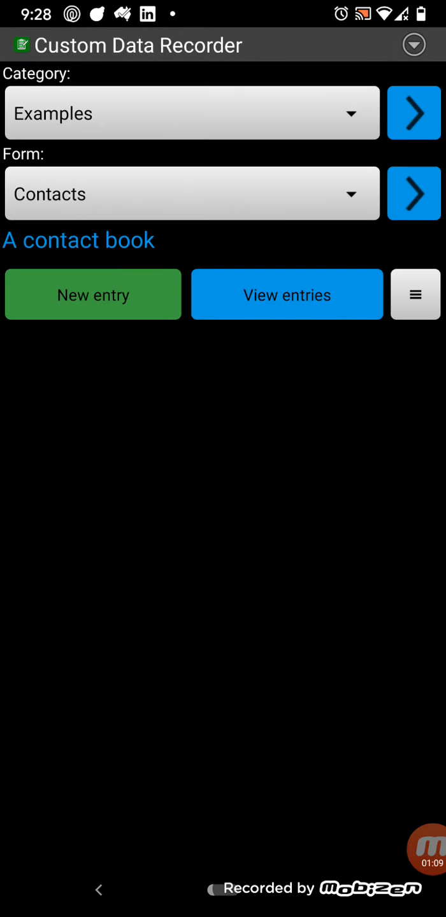
pyautogui.click(91, 294)
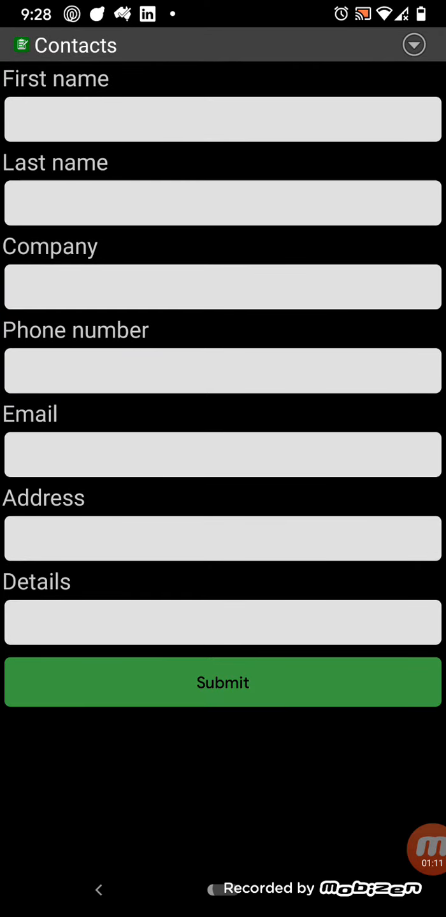
pyautogui.click(100, 889)
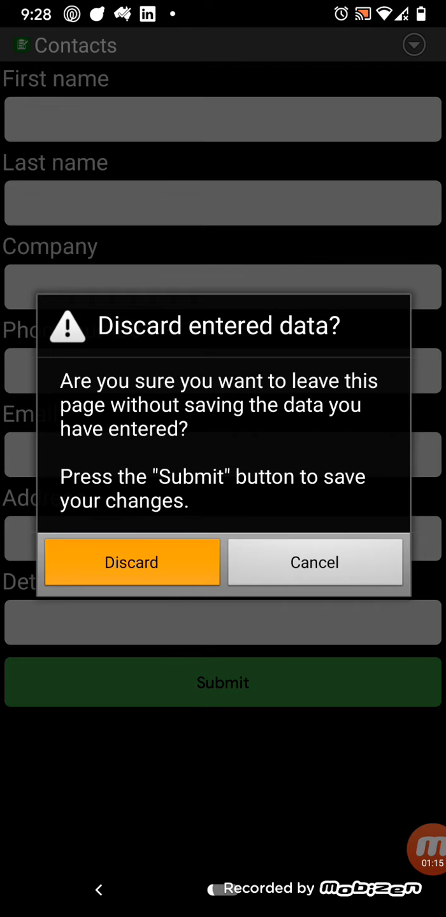
pyautogui.click(131, 563)
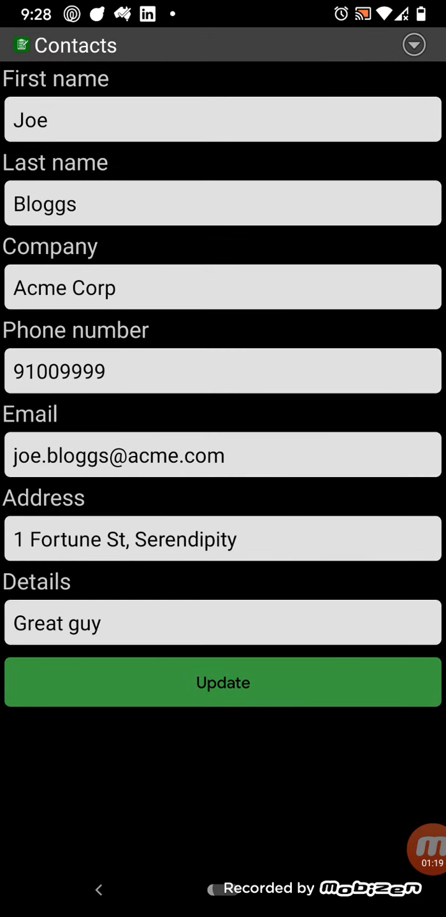
pyautogui.click(222, 681)
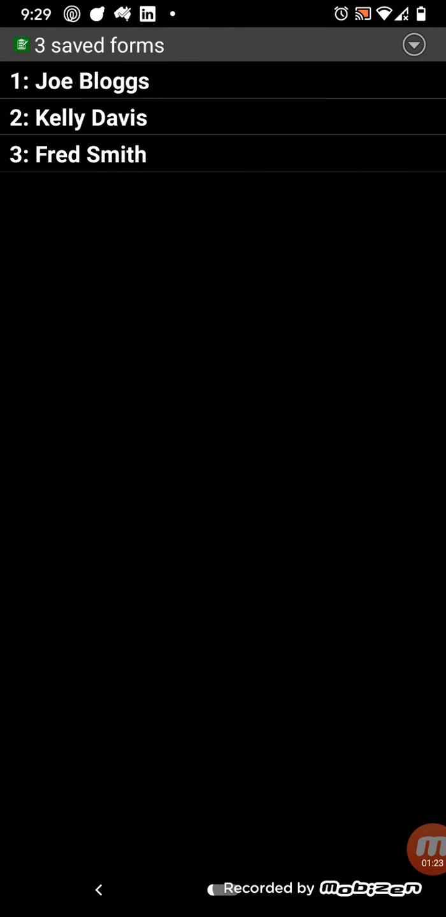
pyautogui.click(414, 45)
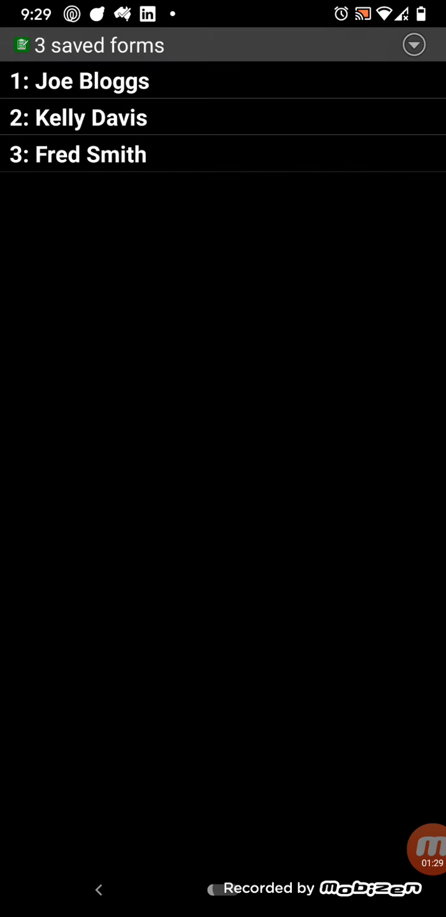
pyautogui.click(414, 44)
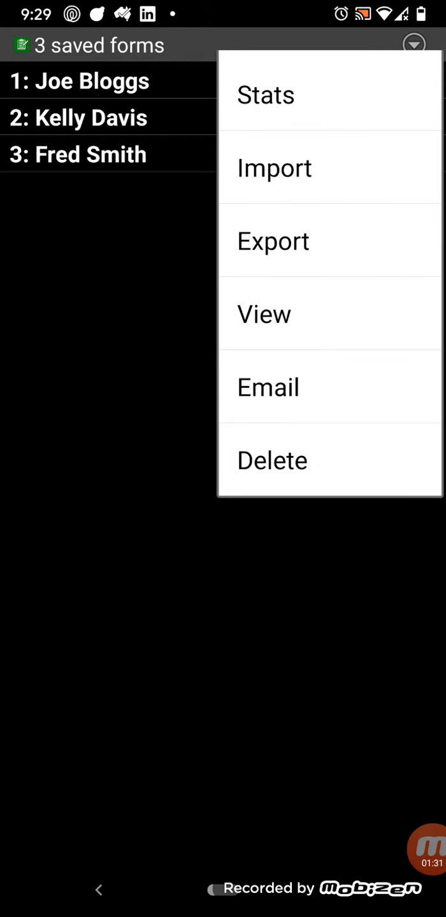
pyautogui.click(272, 241)
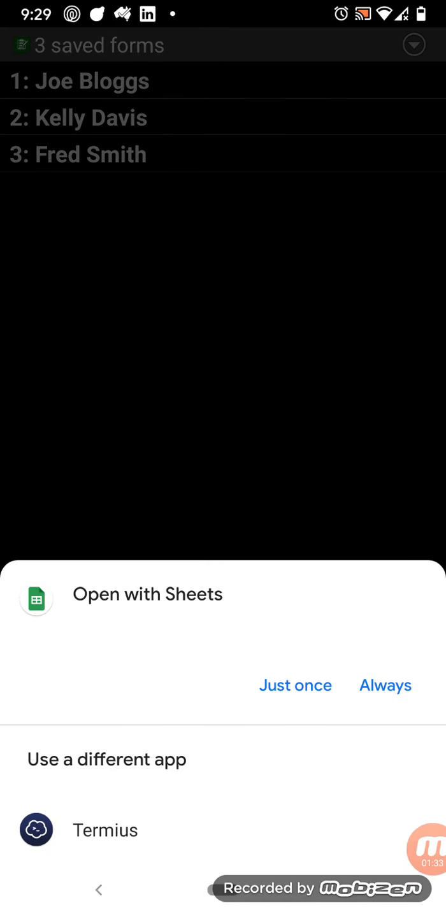
pyautogui.click(296, 685)
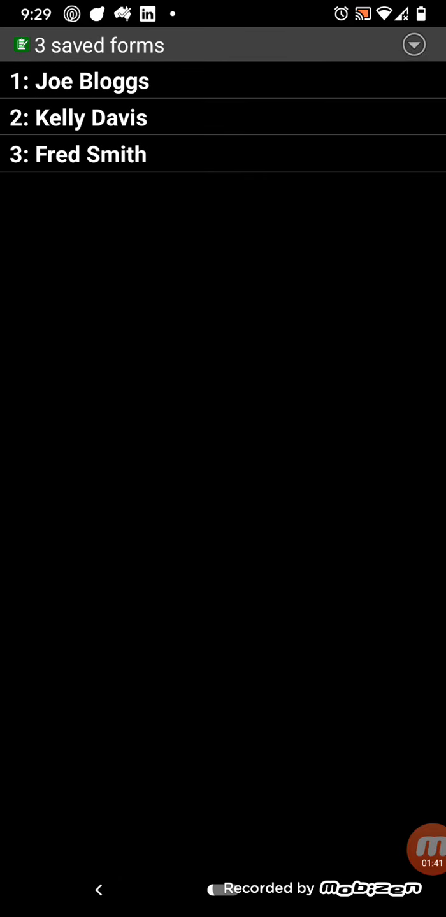
pyautogui.click(415, 46)
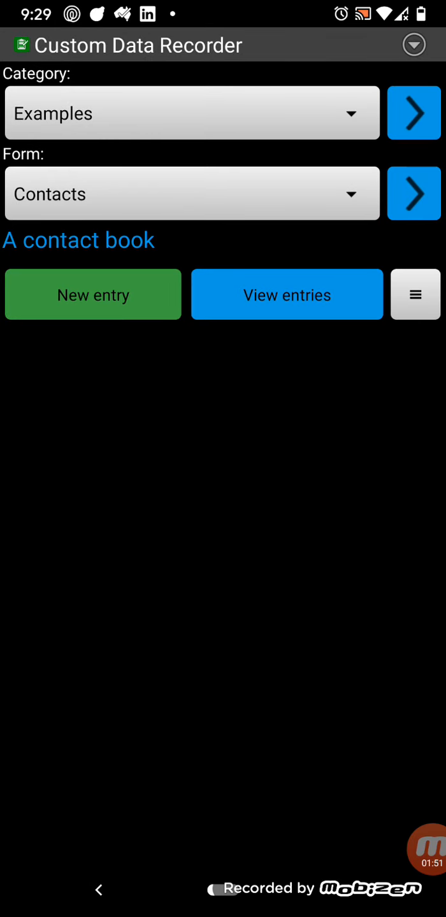
pyautogui.click(191, 194)
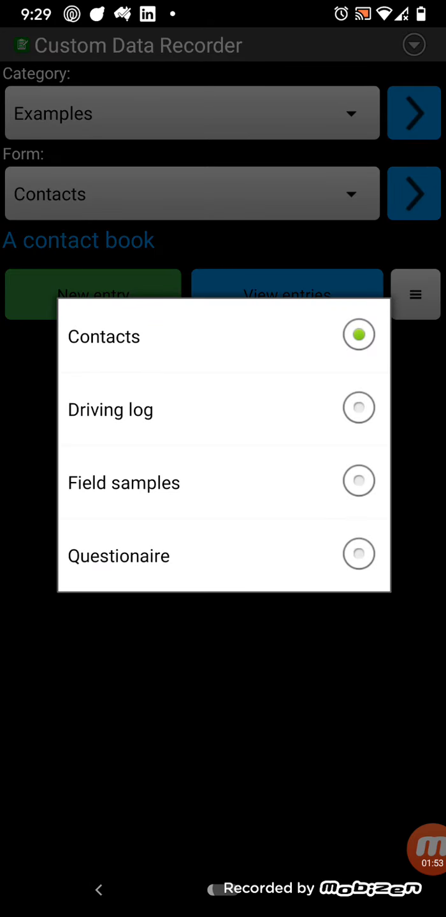
pyautogui.click(109, 408)
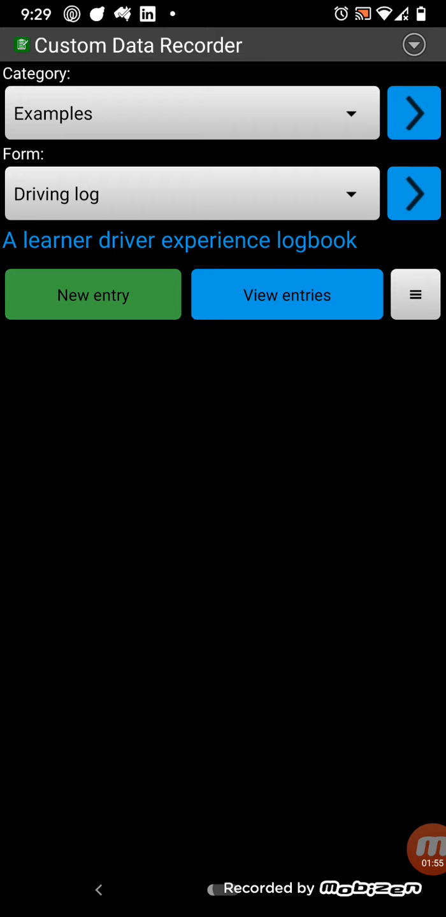
pyautogui.click(91, 293)
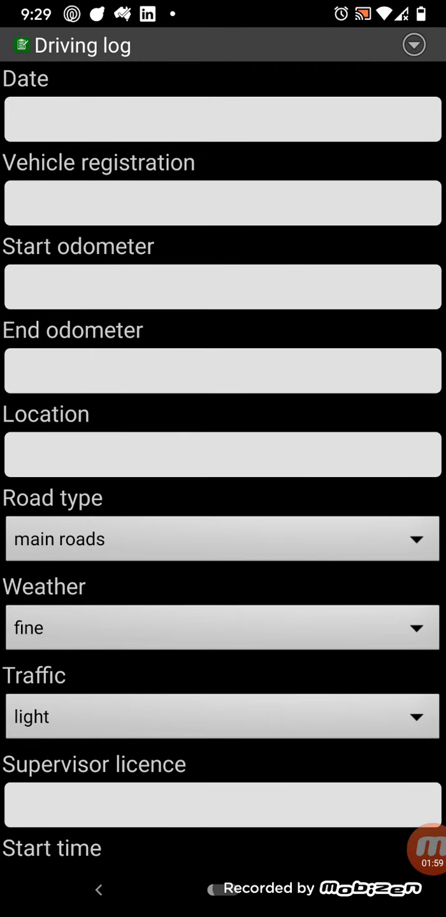
pyautogui.click(222, 120)
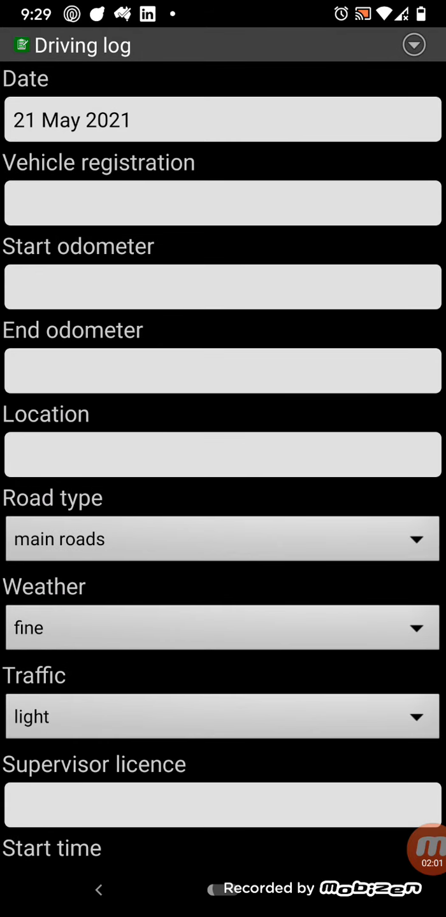
pyautogui.write('AA')
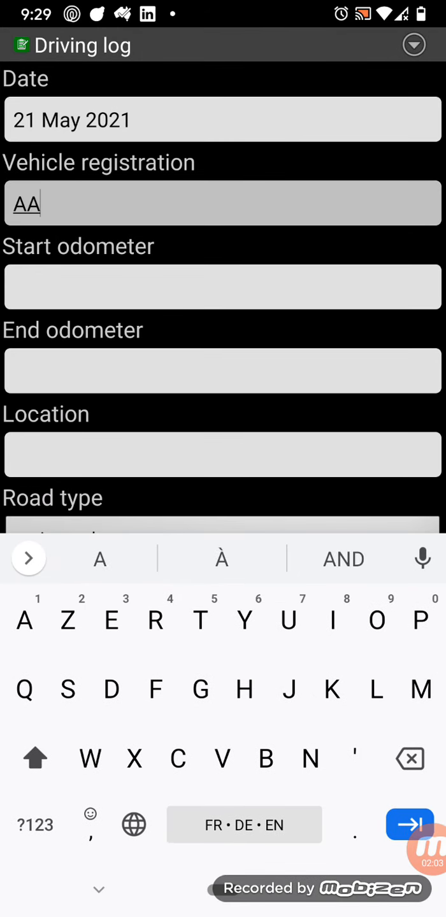
pyautogui.click(34, 825)
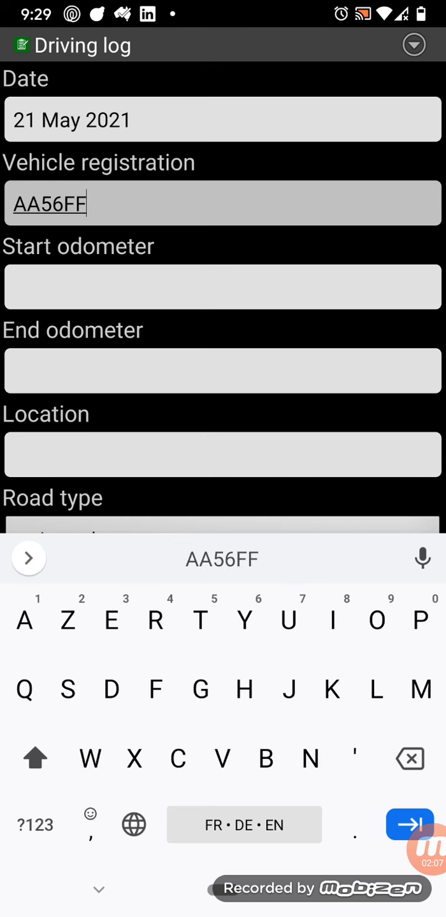
pyautogui.click(222, 286)
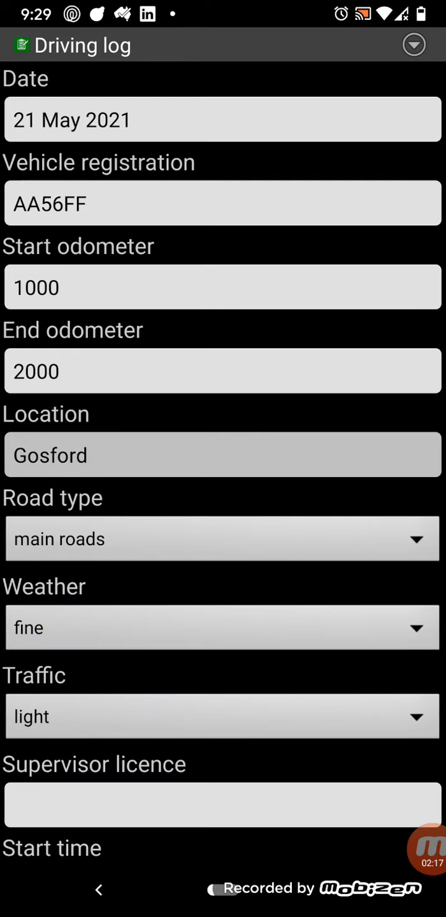
pyautogui.click(222, 537)
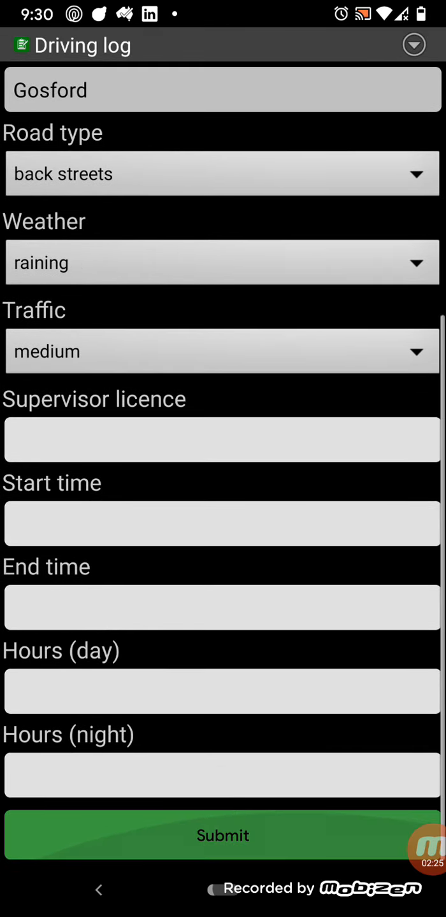
pyautogui.click(222, 523)
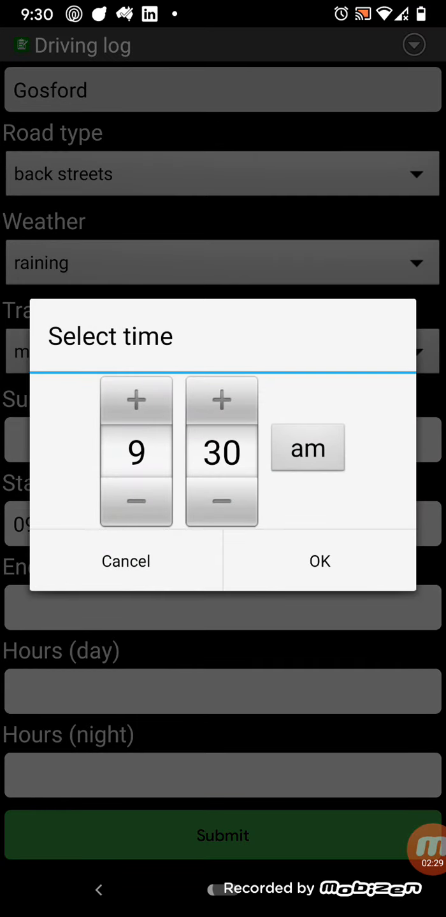
pyautogui.click(318, 561)
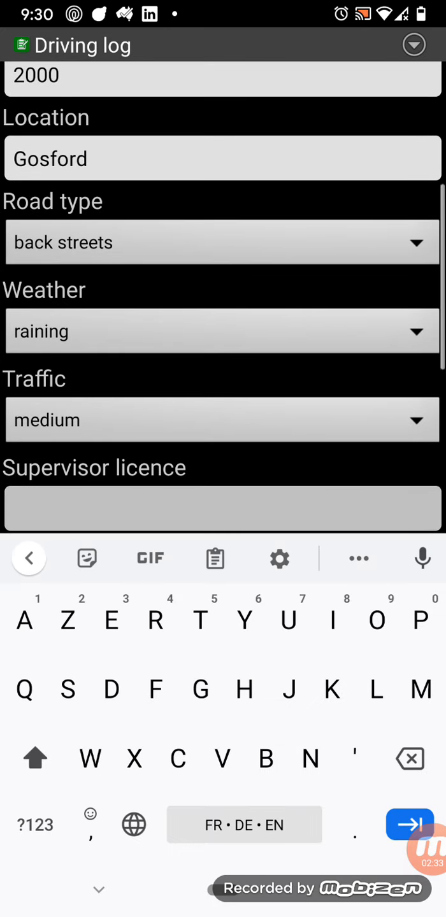
pyautogui.write('DD4566')
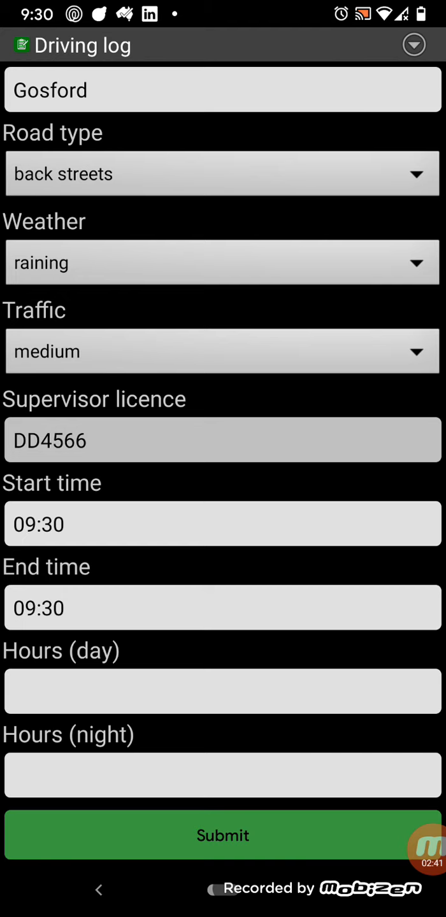
pyautogui.scroll(-3)
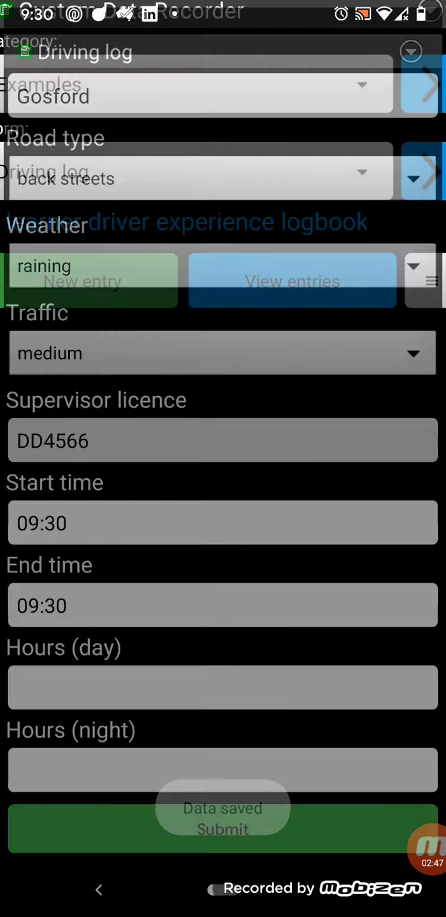
pyautogui.click(221, 828)
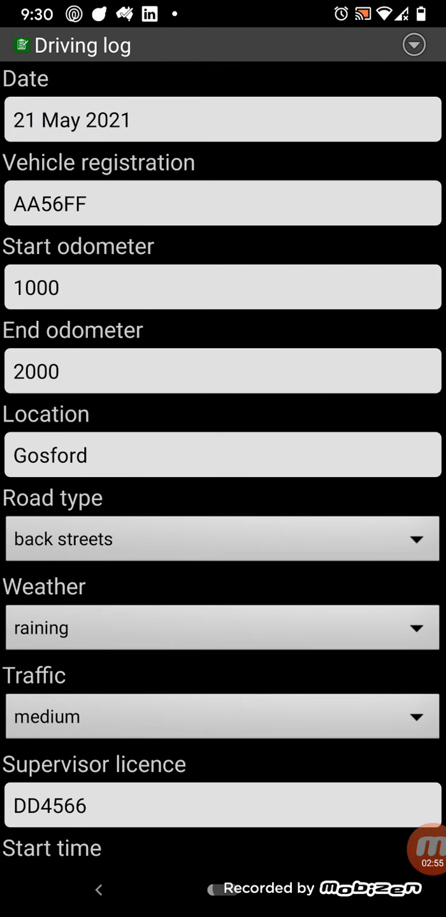
pyautogui.click(412, 44)
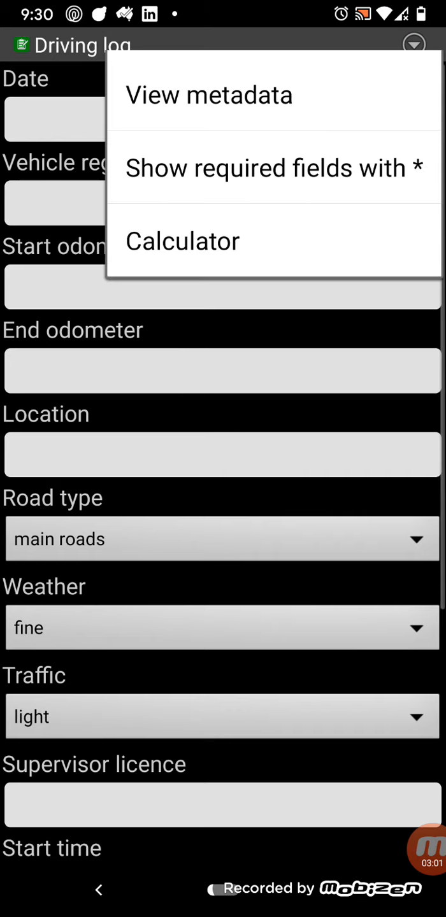
pyautogui.click(273, 168)
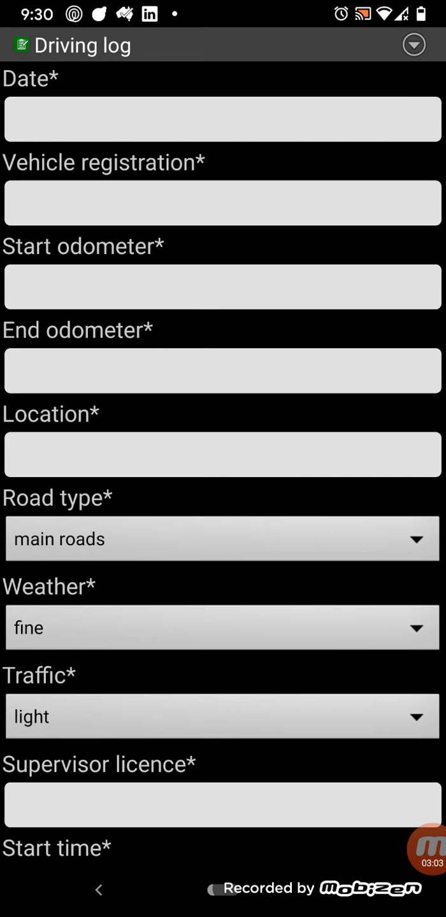
pyautogui.scroll(-3)
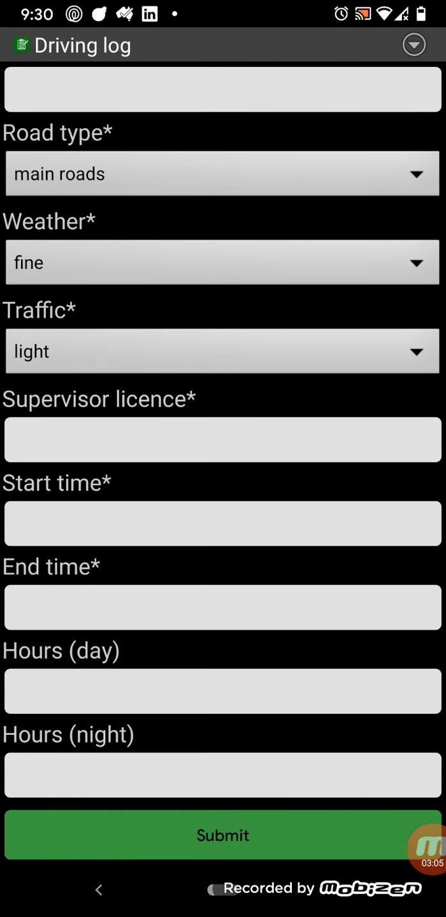
pyautogui.click(98, 889)
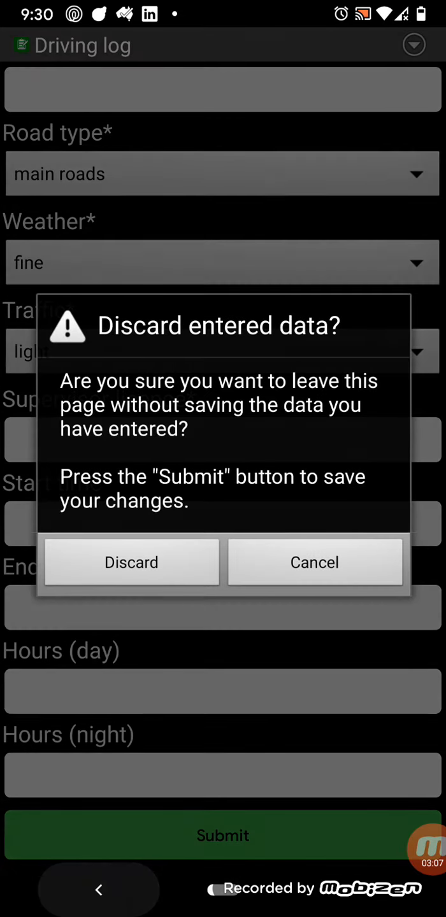
pyautogui.click(130, 563)
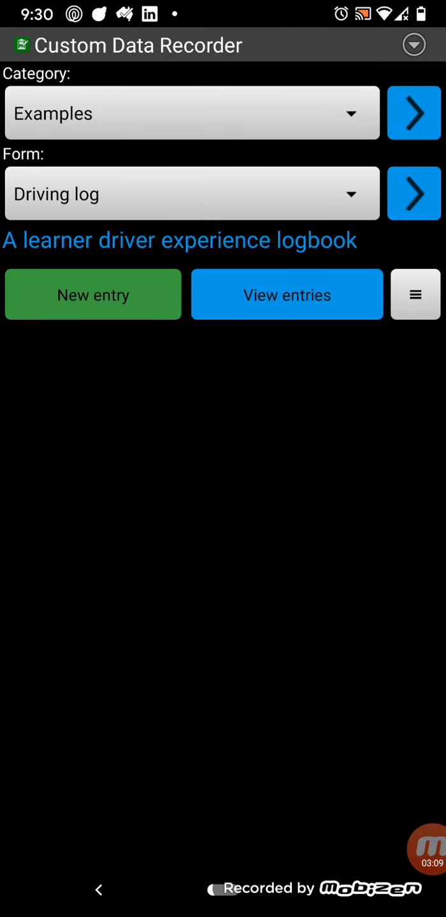
# - Select the Field samples form and open its ID001 entry from the saved entries
pyautogui.click(191, 194)
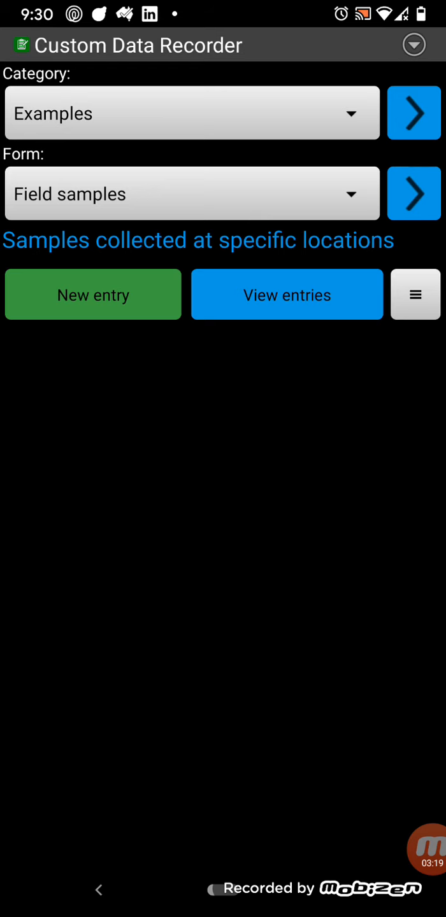
pyautogui.click(286, 294)
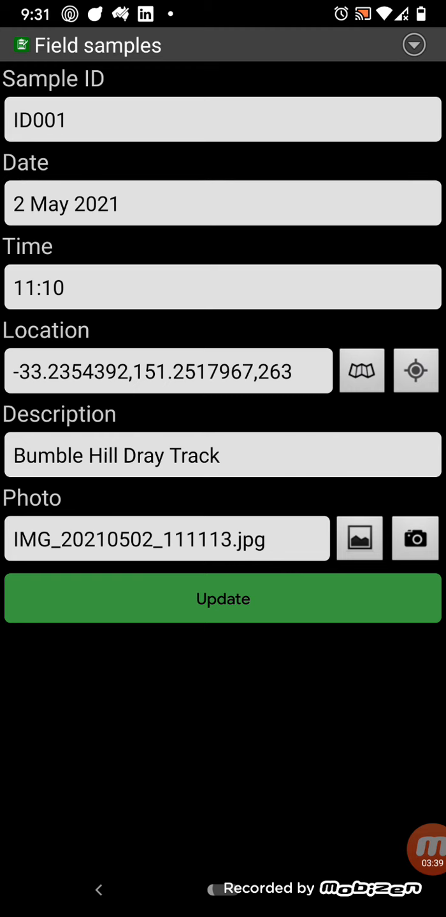
pyautogui.click(362, 371)
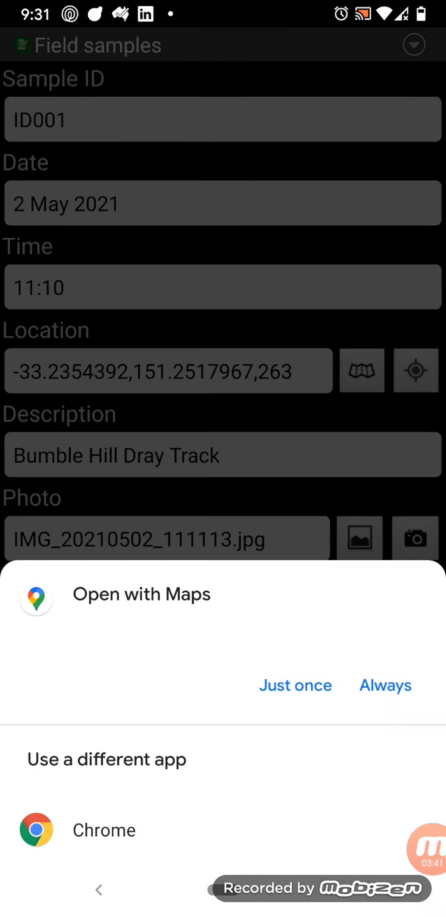
# - View the ID001 Bumble Hill Dray Track location in Maps and return home
pyautogui.click(295, 685)
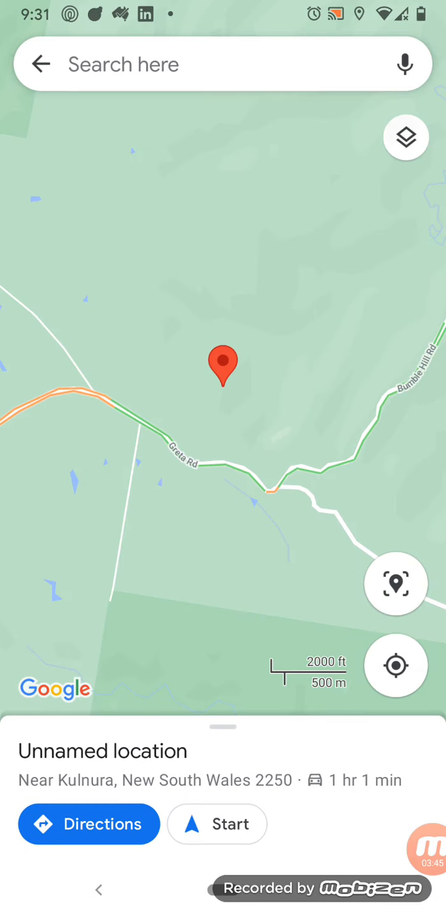
pyautogui.click(405, 138)
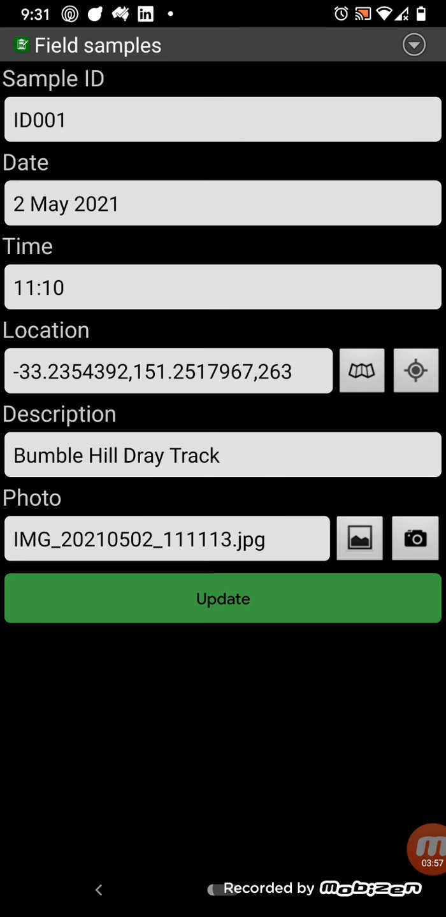
pyautogui.click(359, 538)
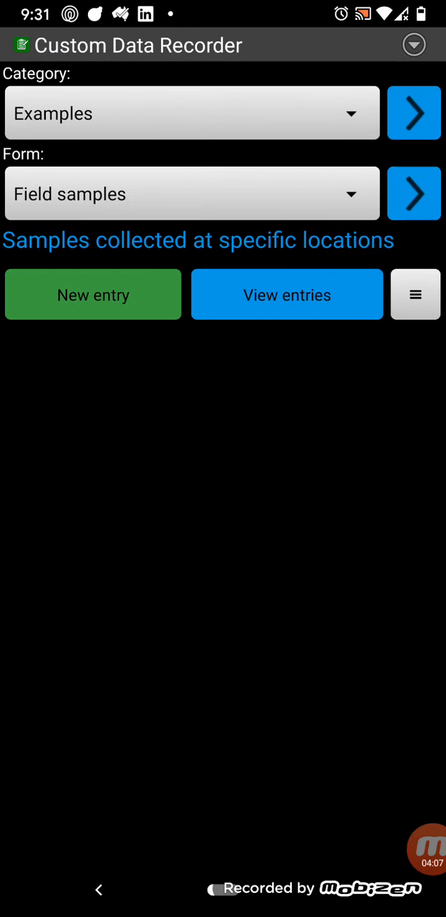
# - Start Field samples entry ID003 with today's date, current time, GPS location and description Somewhere
pyautogui.click(92, 295)
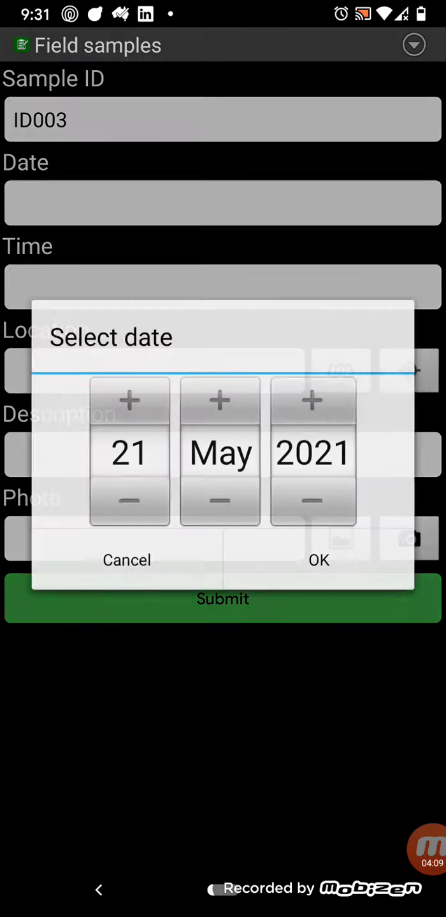
pyautogui.click(318, 560)
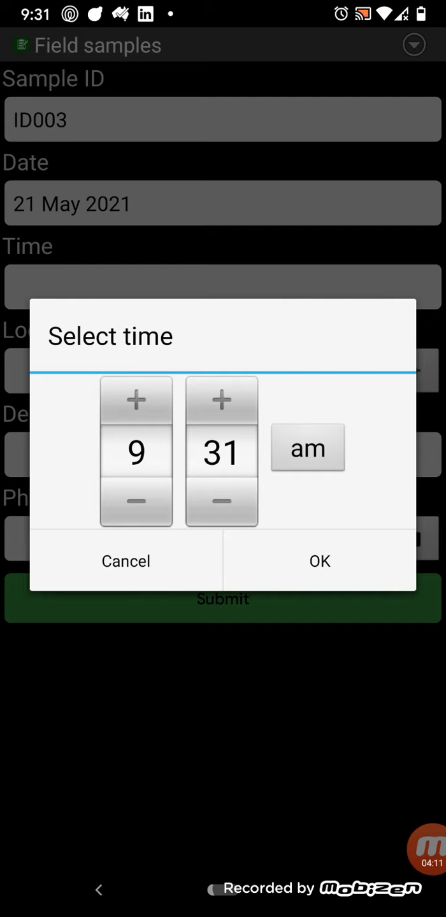
pyautogui.click(318, 561)
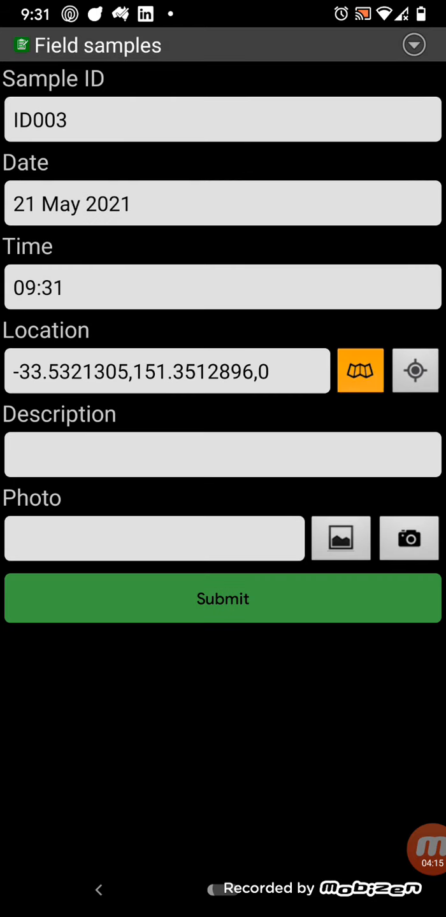
pyautogui.click(359, 370)
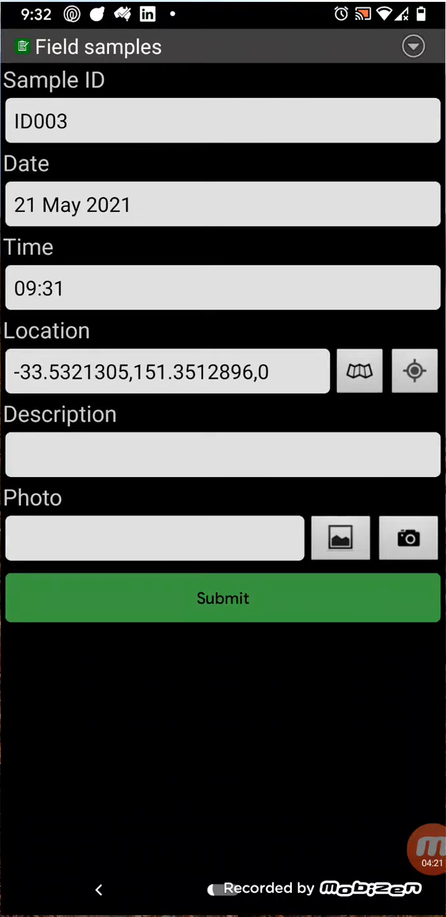
pyautogui.click(222, 454)
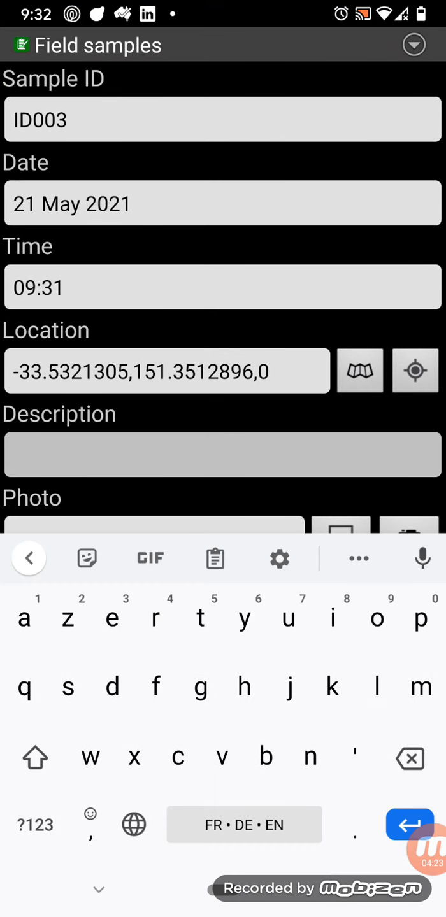
pyautogui.write('Sole')
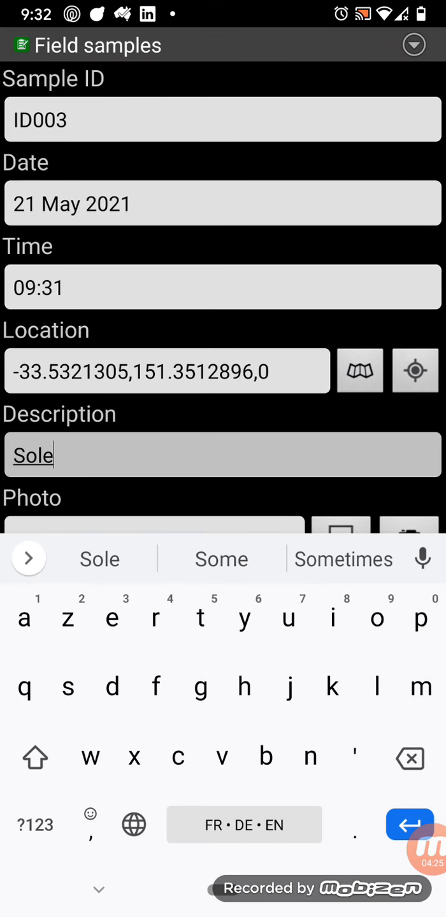
pyautogui.write('where')
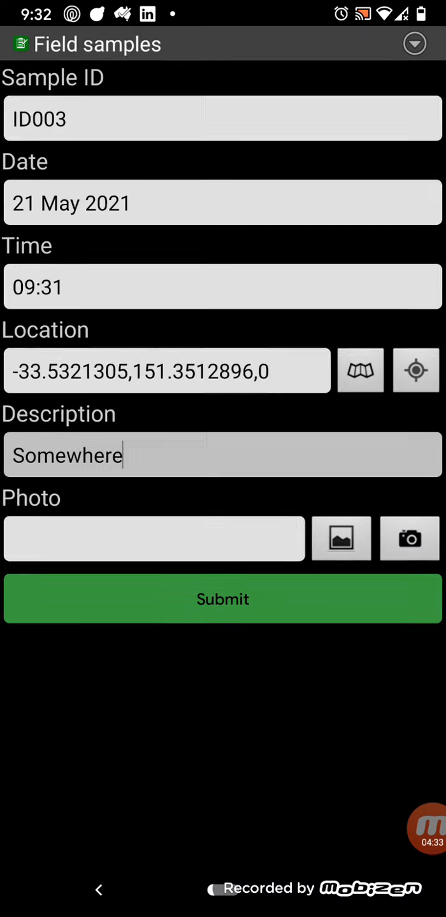
# - Attach a captured photo to the entry and submit it
pyautogui.click(409, 537)
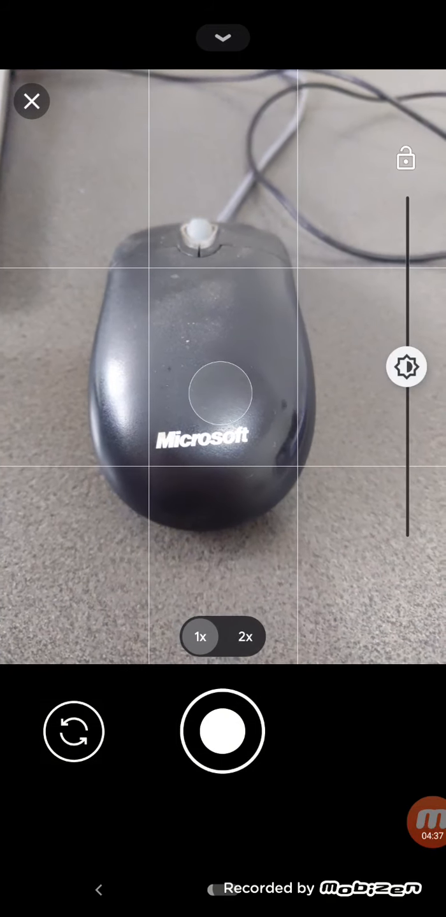
pyautogui.click(32, 102)
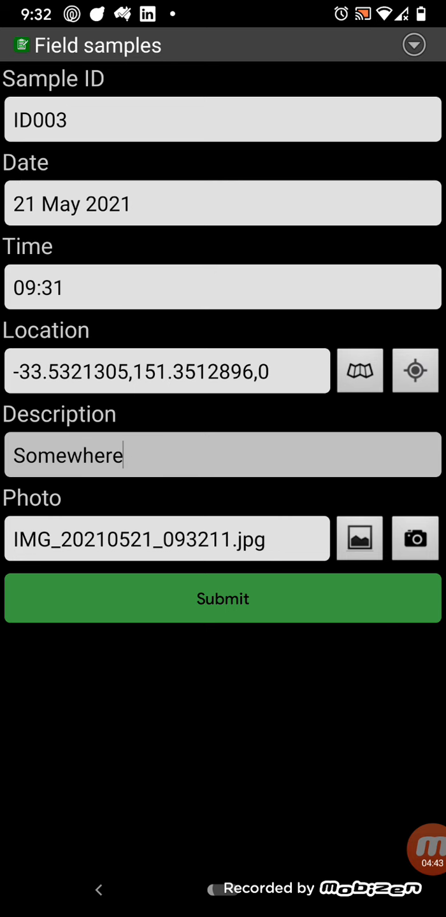
pyautogui.click(359, 538)
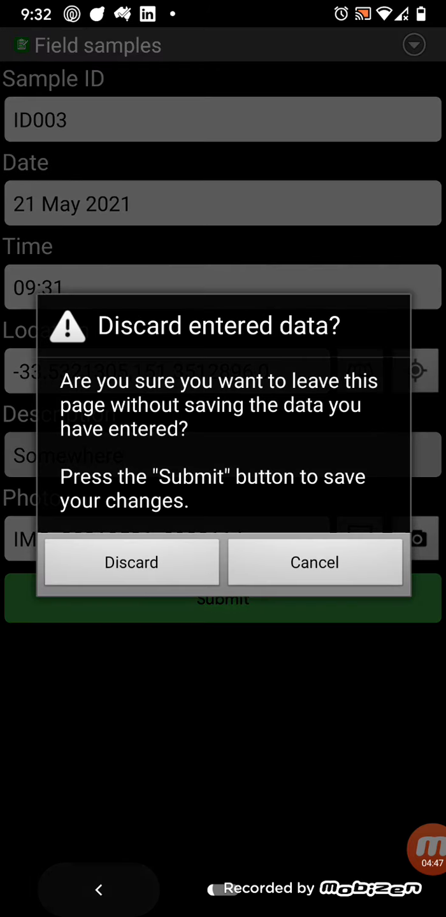
pyautogui.click(314, 562)
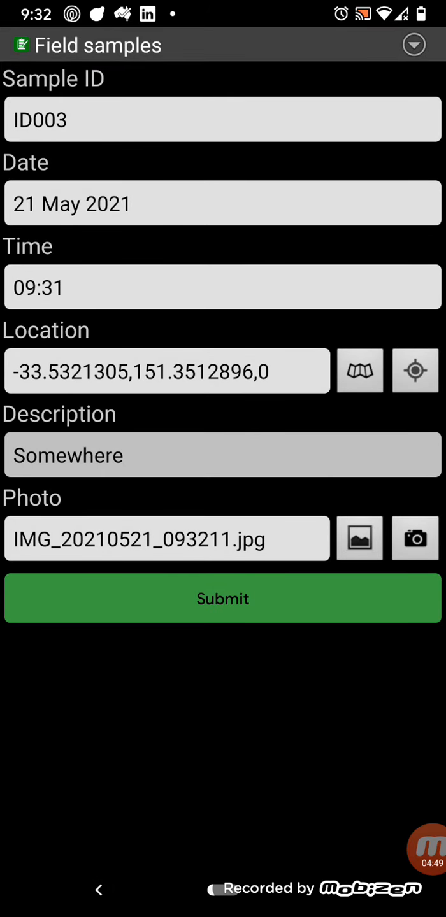
pyautogui.click(221, 598)
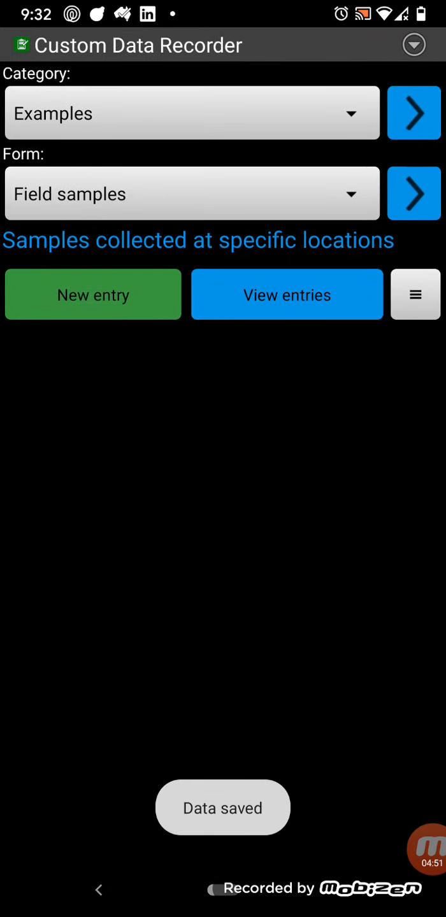
# - View the three Field samples entries as viewed.csv in Google Sheets and scan across the columns
pyautogui.click(286, 294)
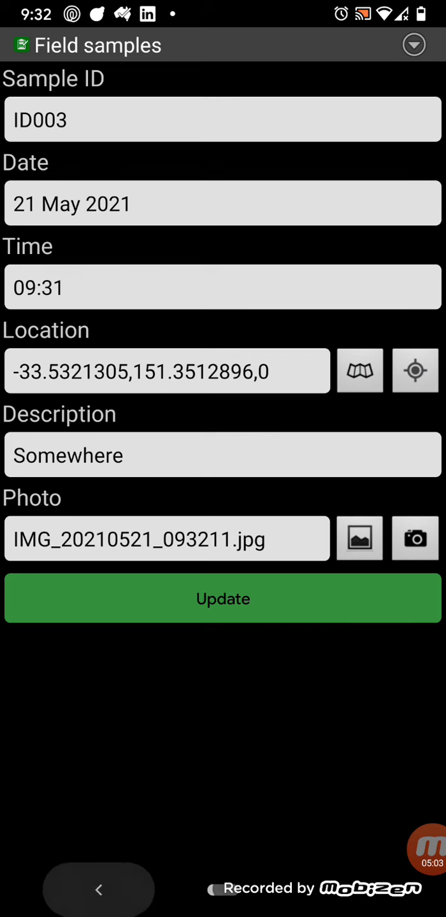
pyautogui.click(414, 45)
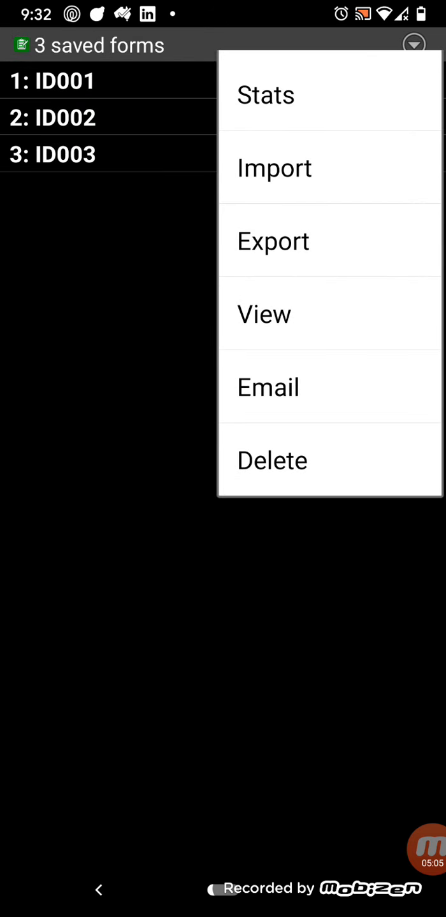
pyautogui.click(273, 241)
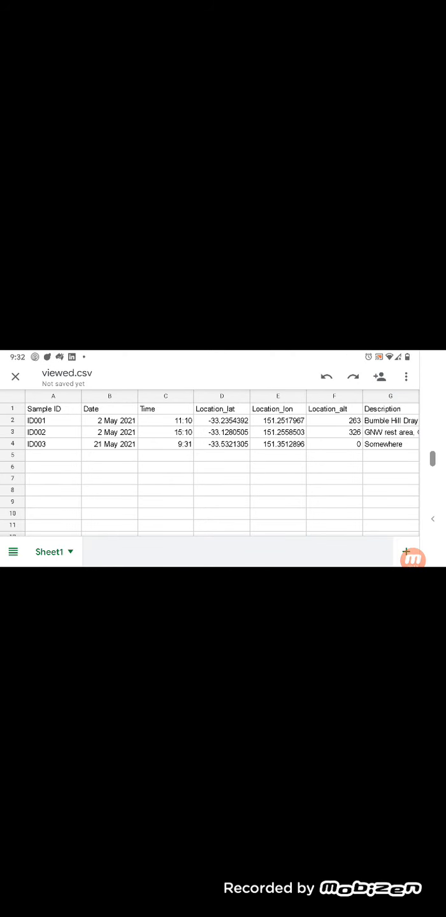
pyautogui.hscroll(3)
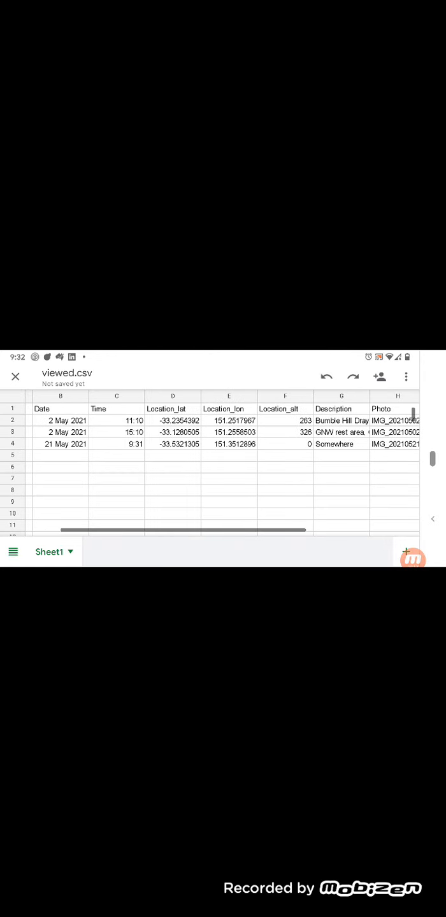
pyautogui.hscroll(3)
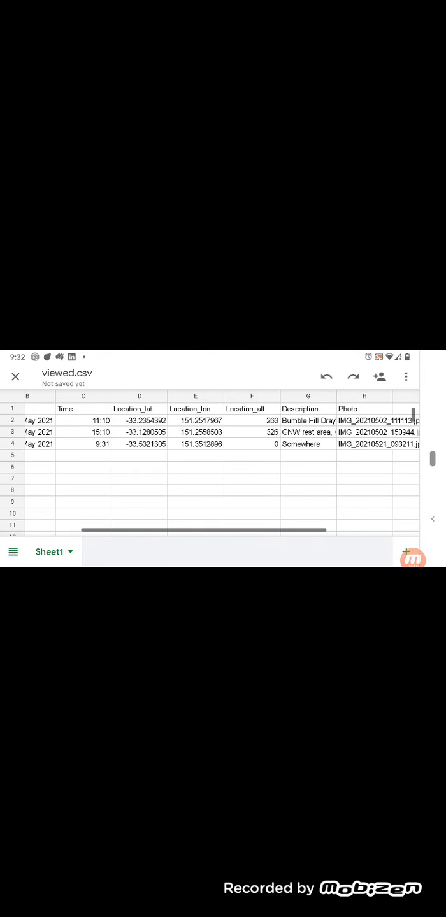
pyautogui.hscroll(3)
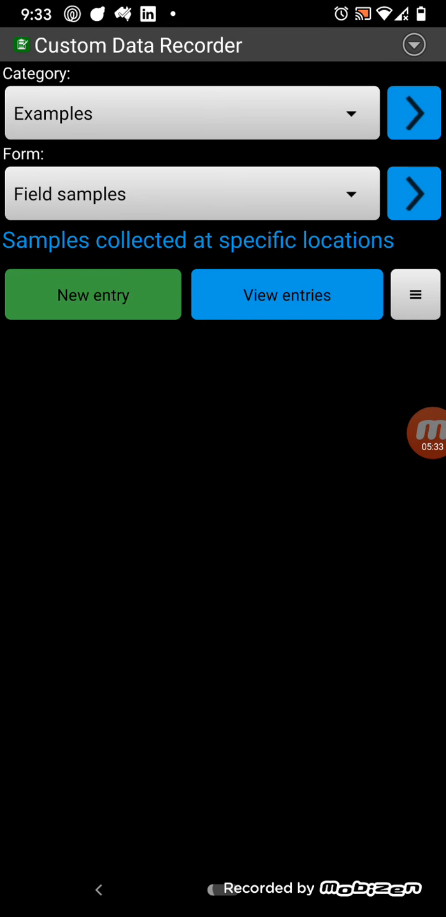
# - Reopen the recorder and start a Questionaire entry for Anthony with location Gosford
pyautogui.press('HOME')
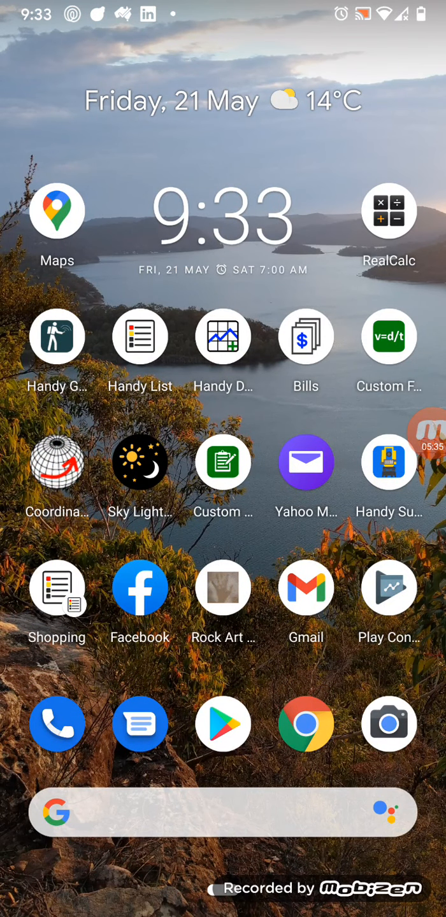
pyautogui.click(223, 461)
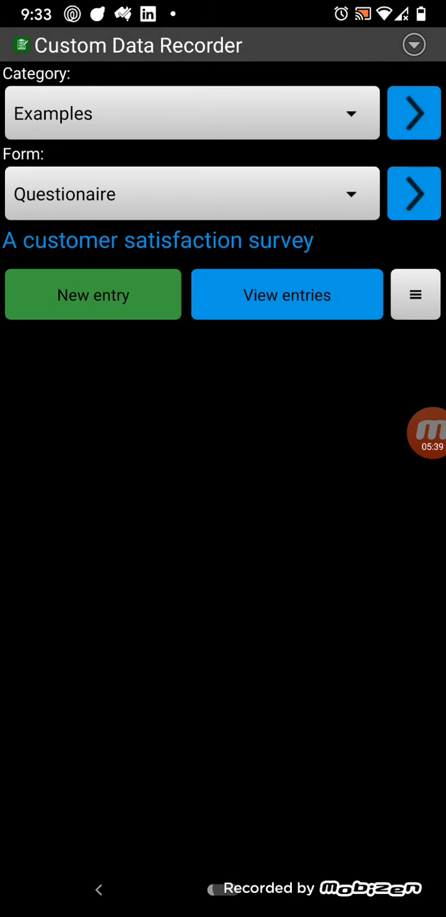
pyautogui.click(92, 292)
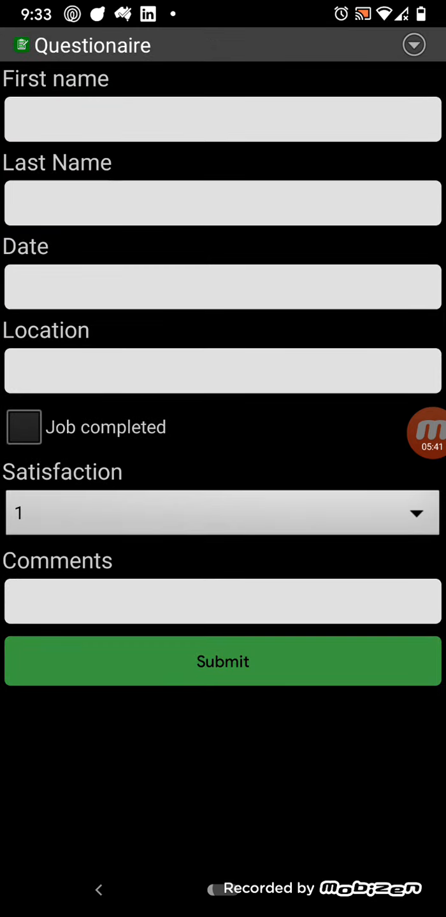
pyautogui.click(222, 120)
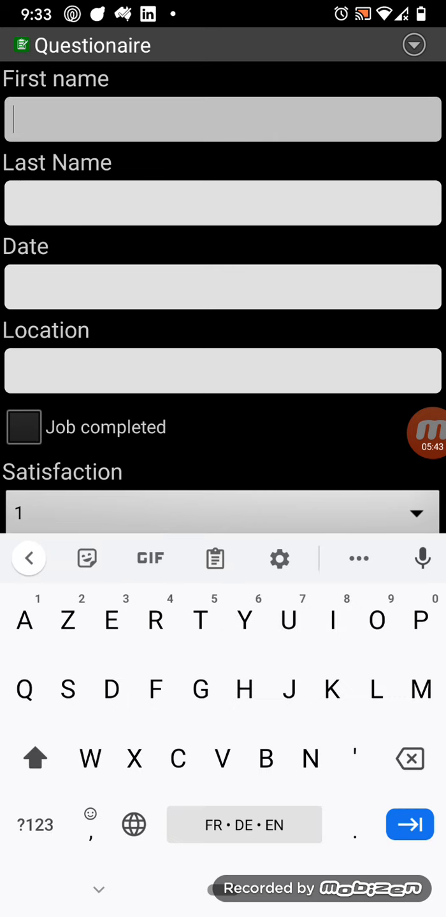
pyautogui.write('Anthony')
pyautogui.click(223, 203)
pyautogui.write('Dunk')
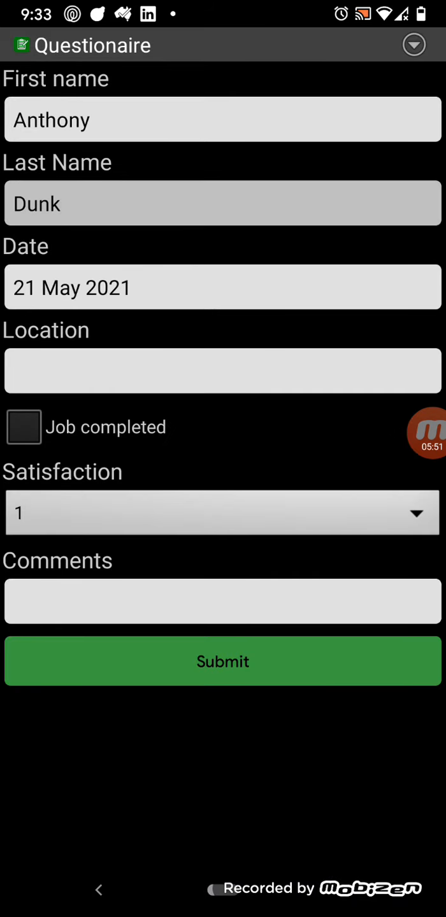
pyautogui.click(222, 370)
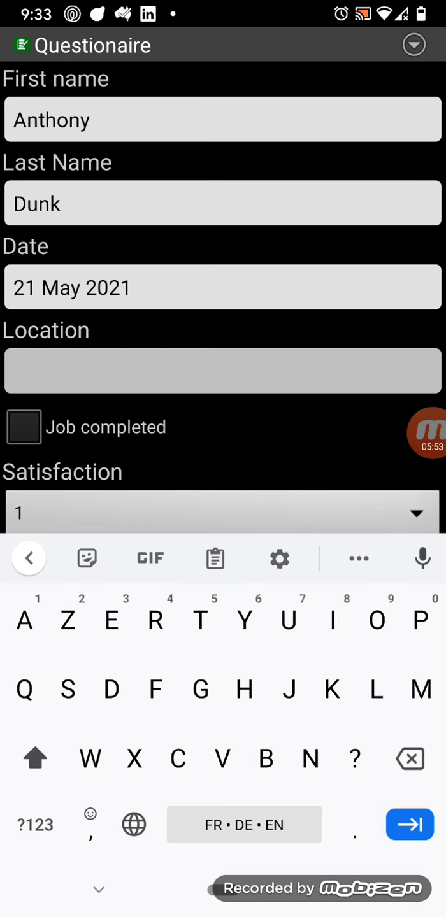
pyautogui.write('Gosford')
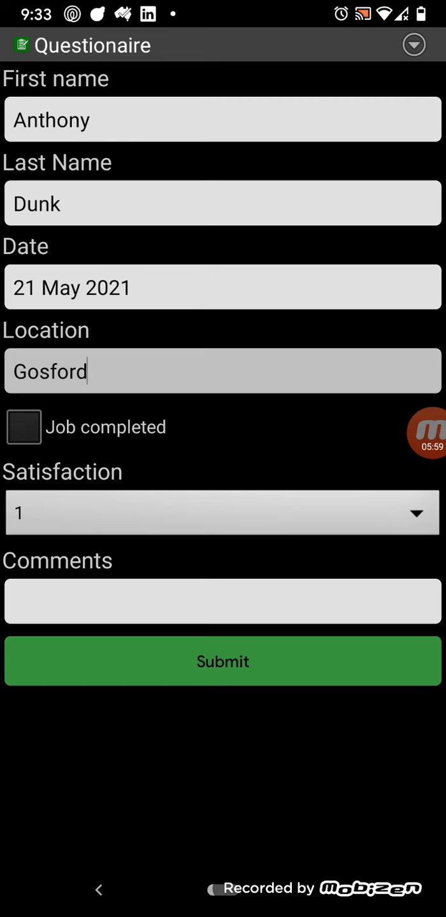
# - Mark the job completed with satisfaction 3 and submit the Questionaire entry
pyautogui.click(24, 427)
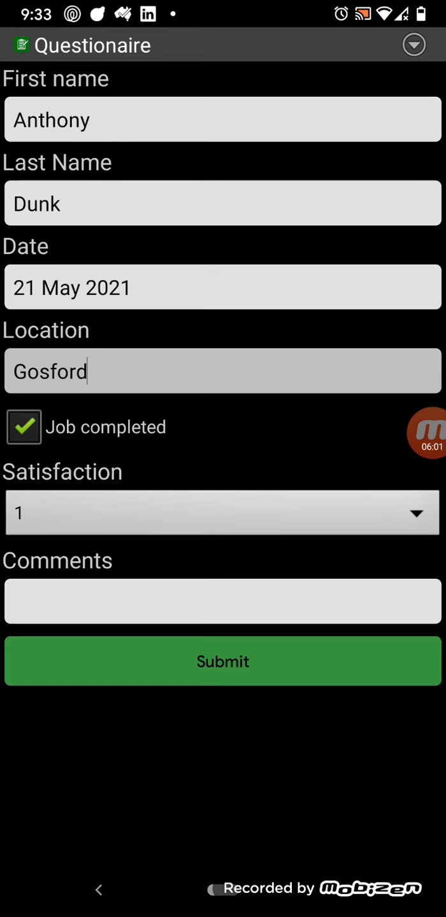
pyautogui.click(221, 512)
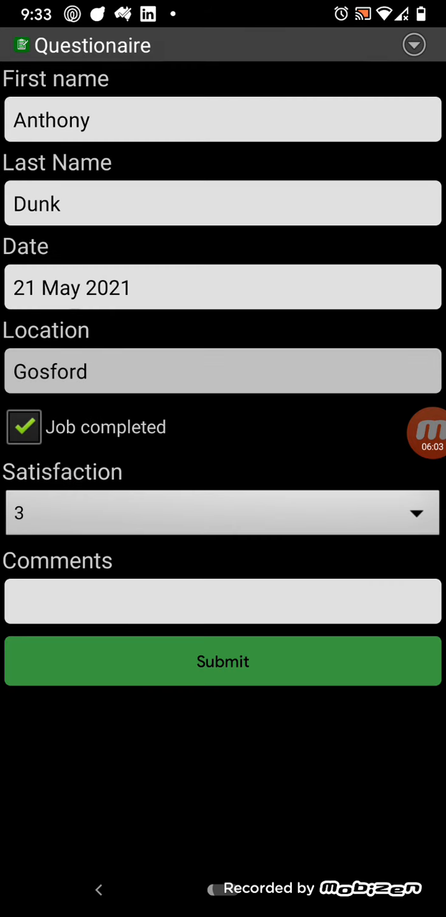
pyautogui.click(222, 601)
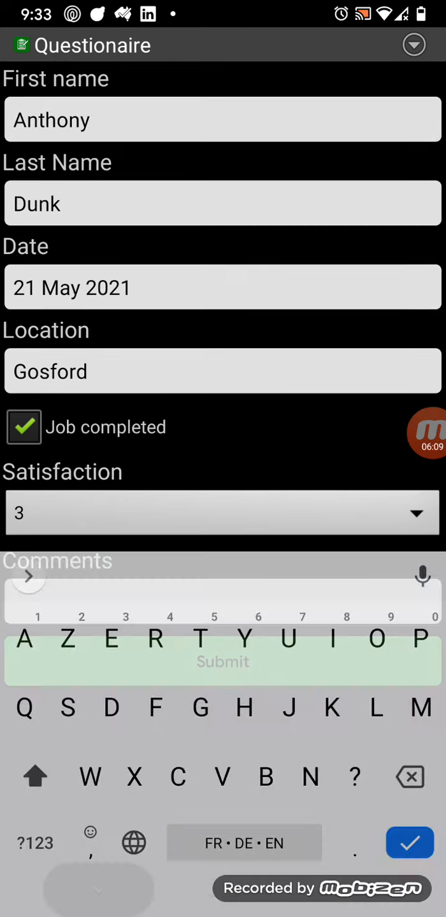
pyautogui.click(222, 661)
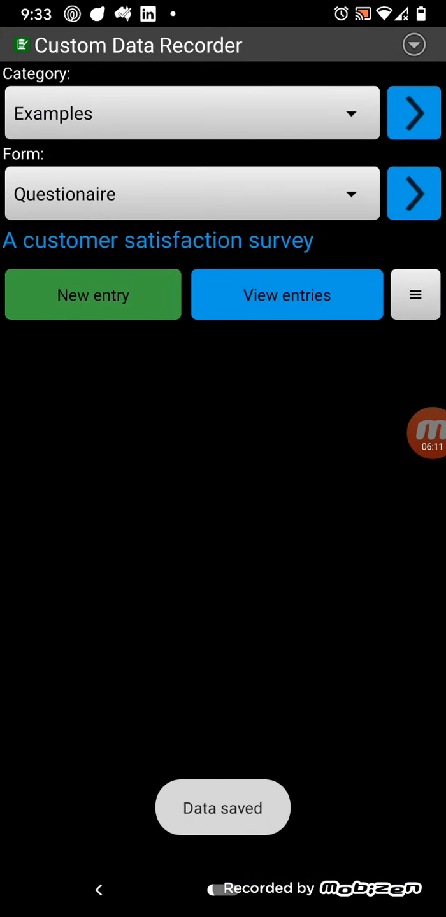
pyautogui.click(286, 294)
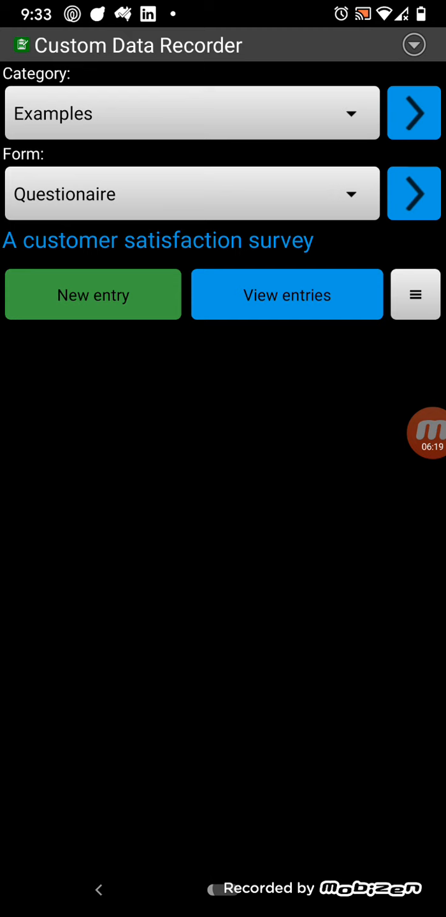
# - Under My Forms, email the Test form design as emailed.cdf and reopen its action list
pyautogui.click(191, 113)
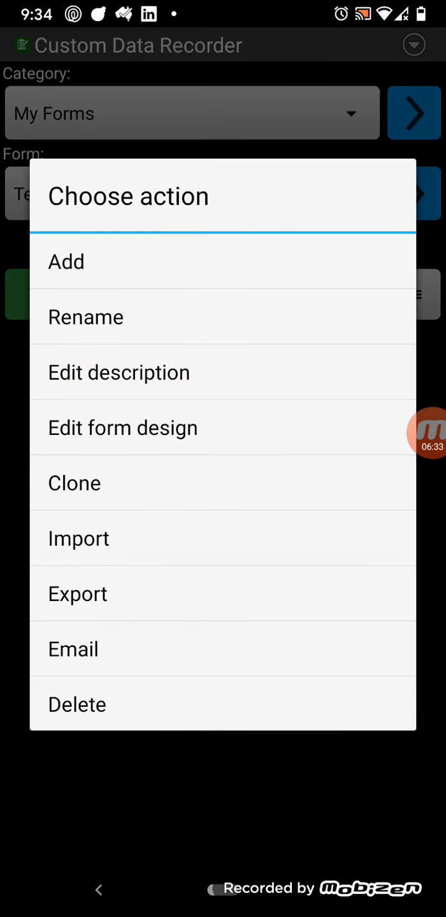
pyautogui.click(122, 428)
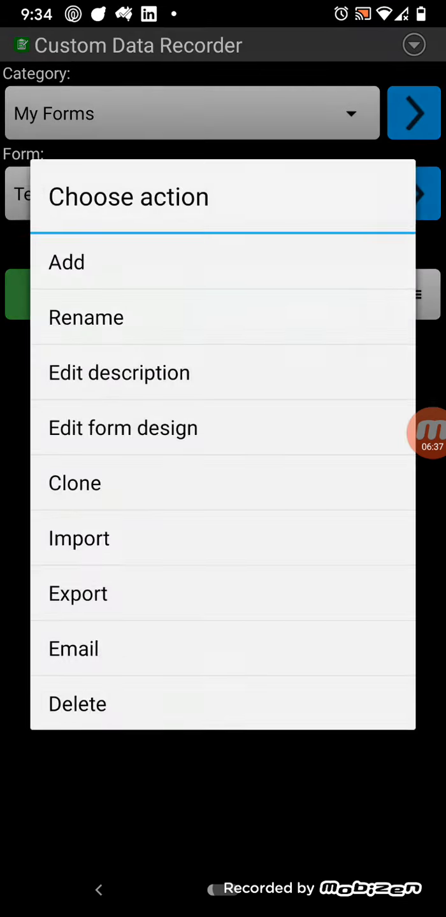
pyautogui.click(74, 648)
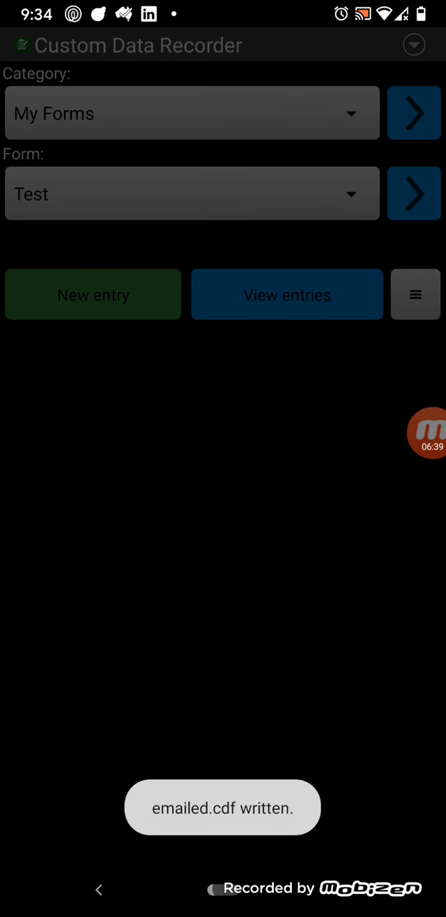
pyautogui.click(415, 294)
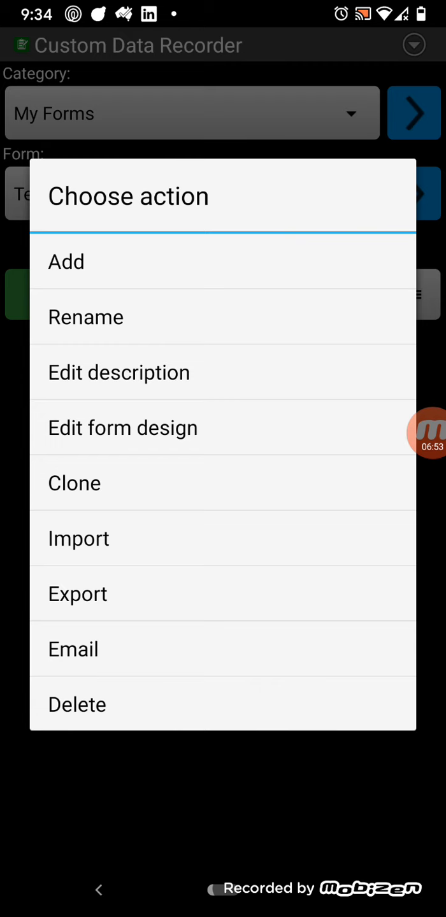
# - Preview First name as Drop down list then Location field types, then cancel without saving
pyautogui.click(122, 427)
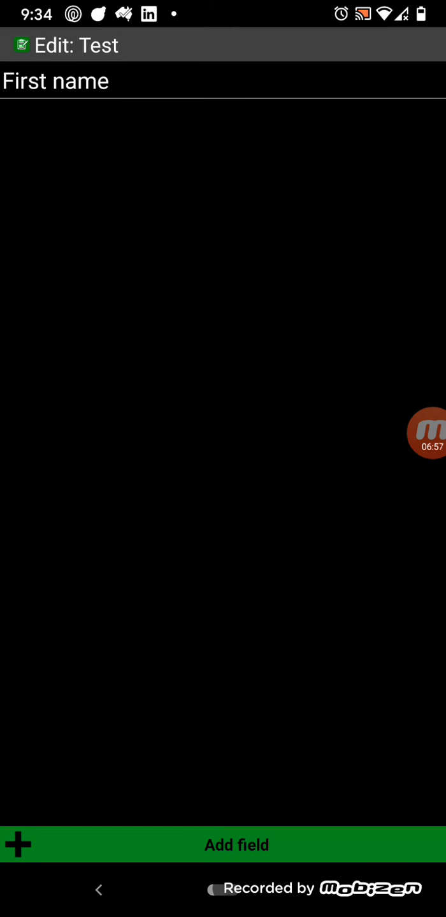
pyautogui.click(56, 80)
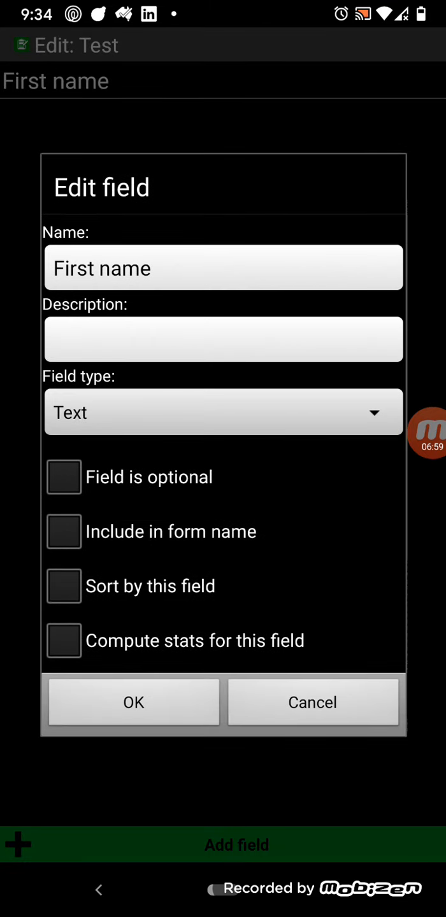
pyautogui.click(223, 412)
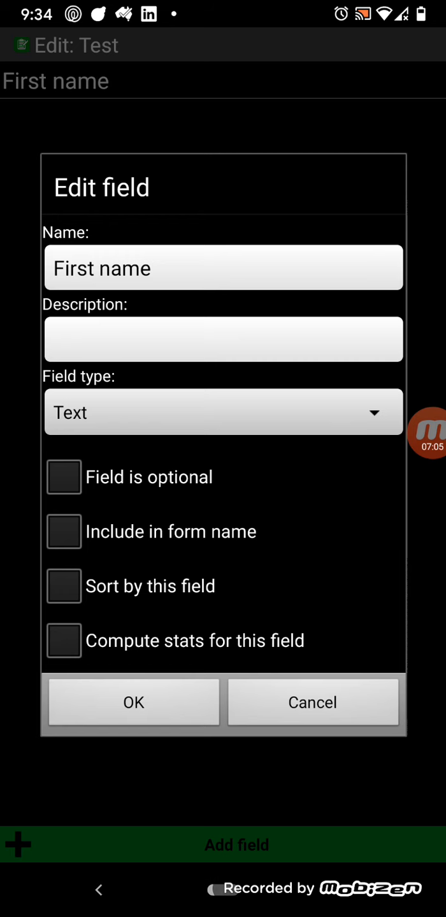
pyautogui.click(224, 411)
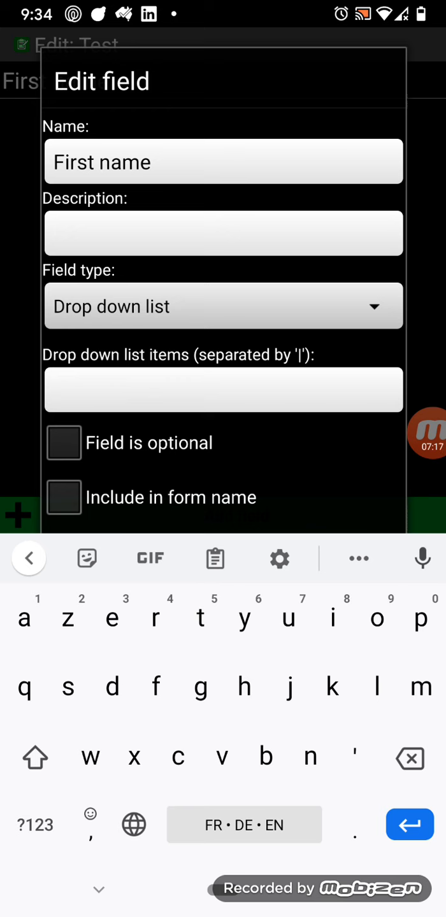
pyautogui.click(223, 306)
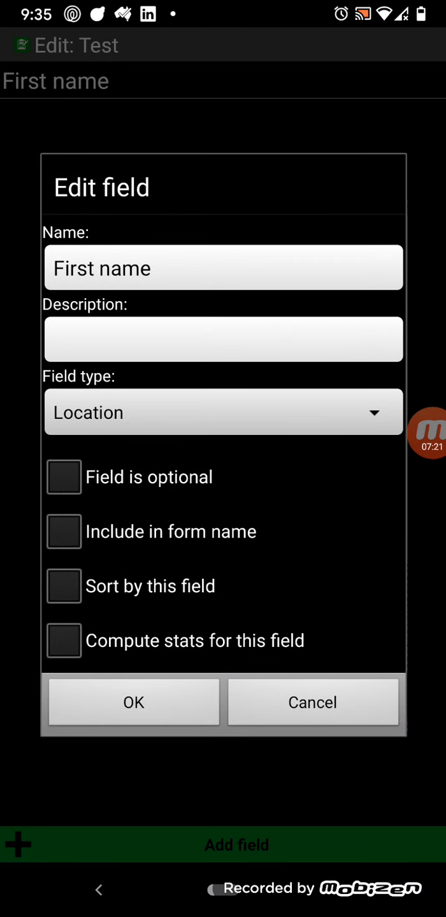
pyautogui.click(224, 411)
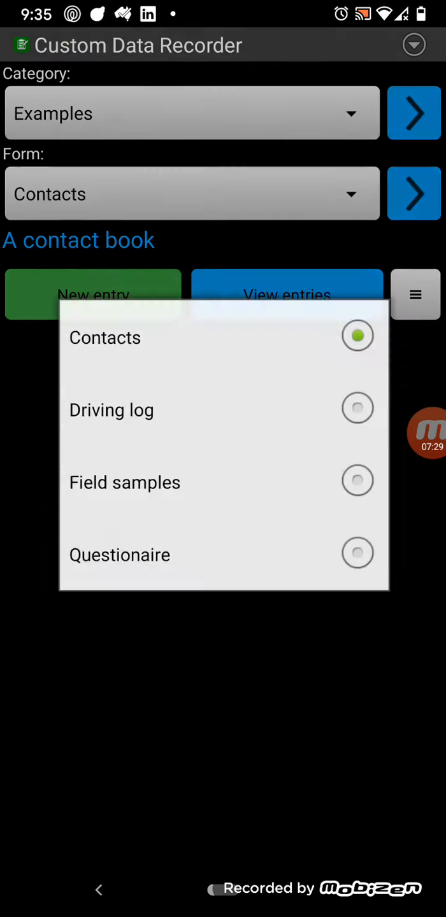
# - Inspect the Sample ID auto-index field (ID,3,1,1) in the Field samples design without changing it
pyautogui.click(125, 481)
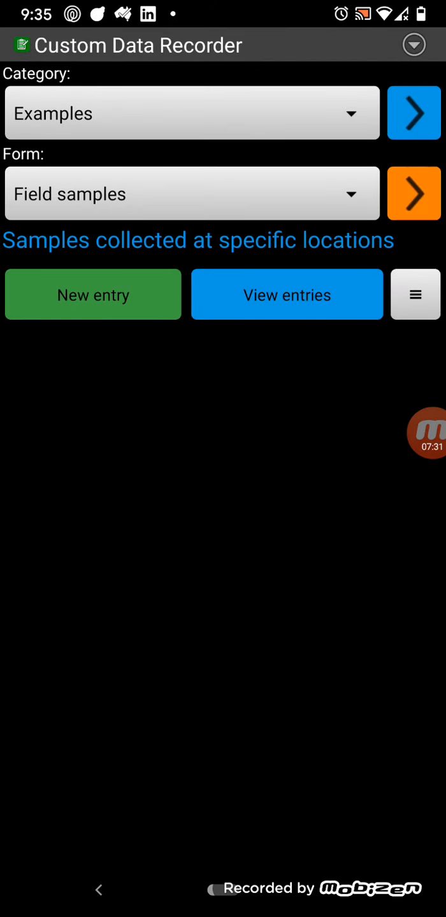
pyautogui.click(413, 194)
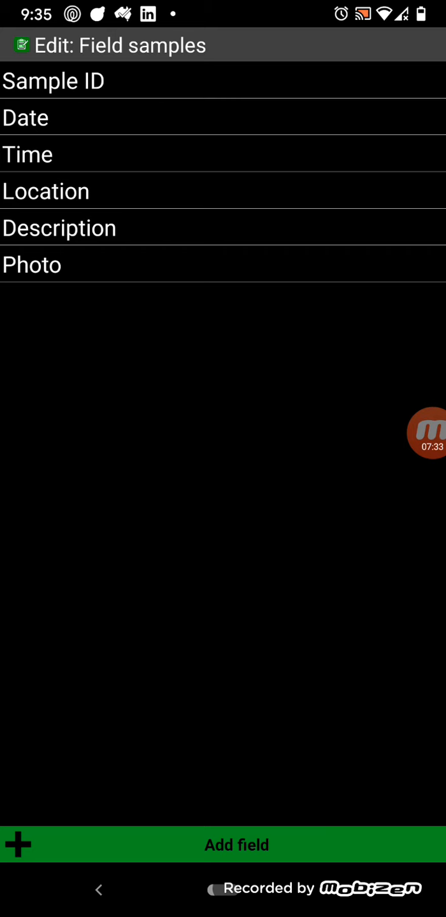
pyautogui.click(53, 80)
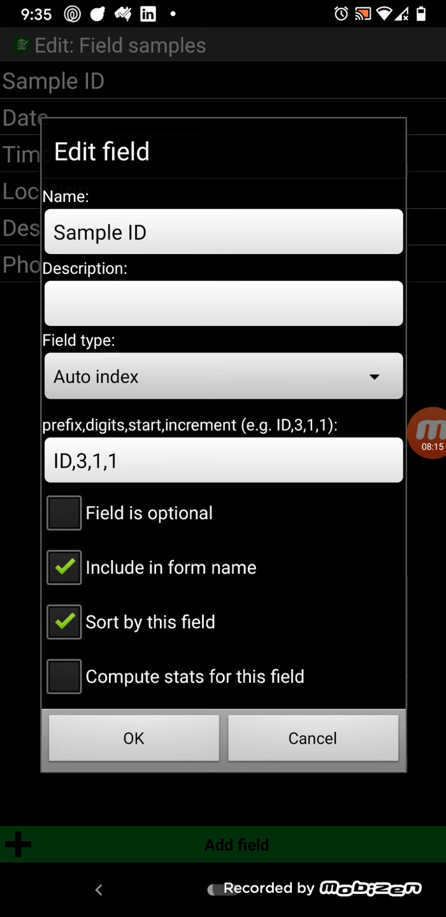
pyautogui.click(312, 718)
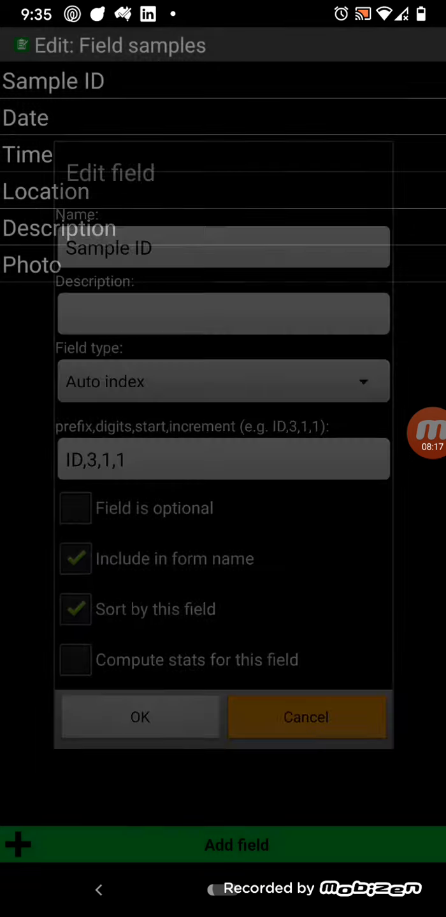